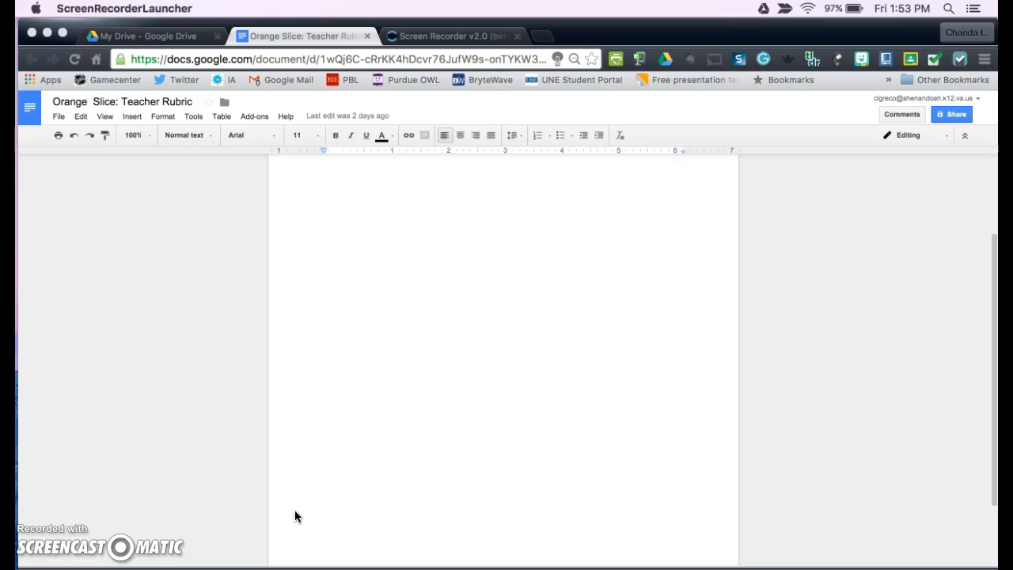
pyautogui.moveTo(296, 513)
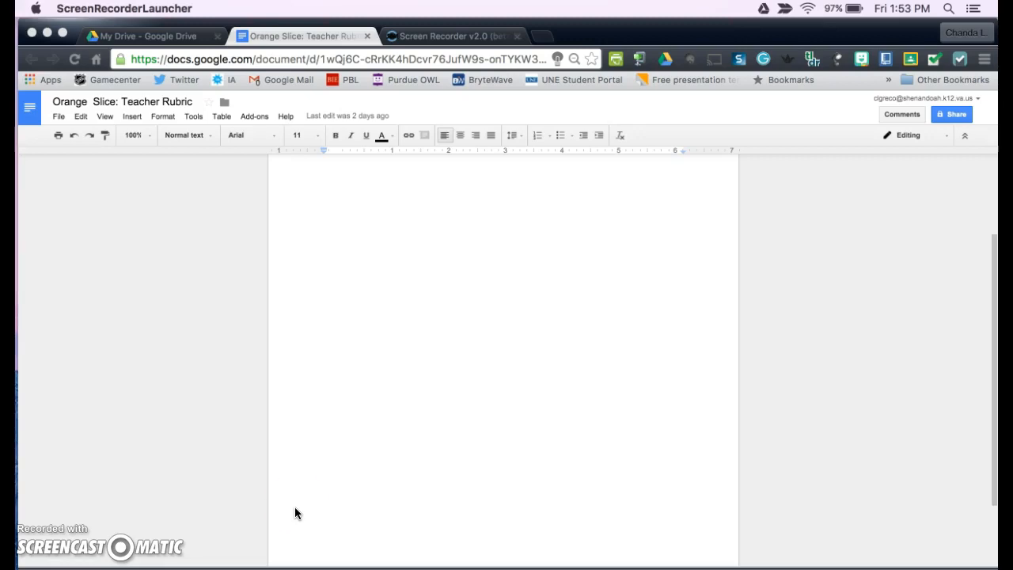
pyautogui.moveTo(323, 236)
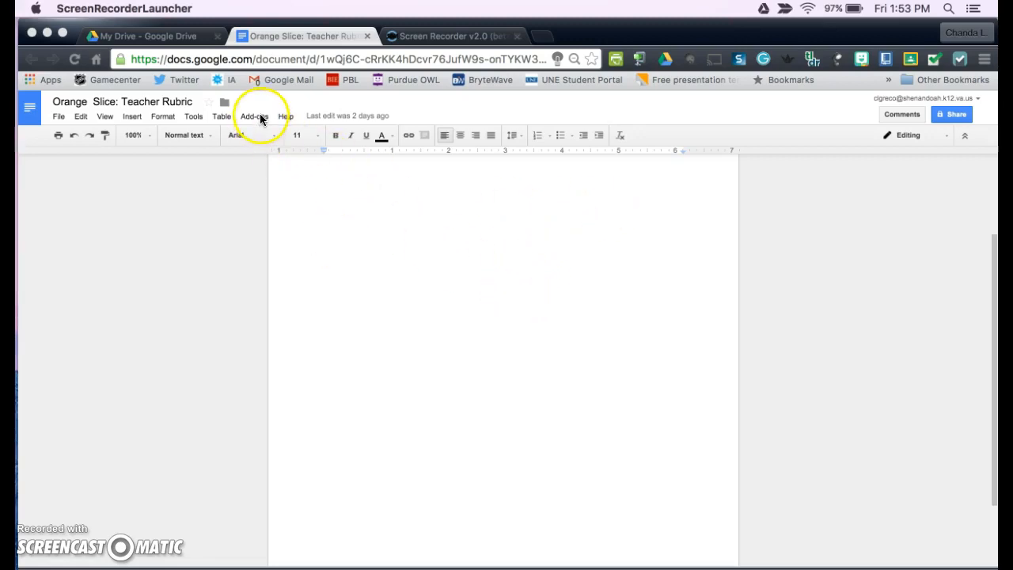
# Show the Add-ons menu listing the document's installed add-ons
pyautogui.click(253, 116)
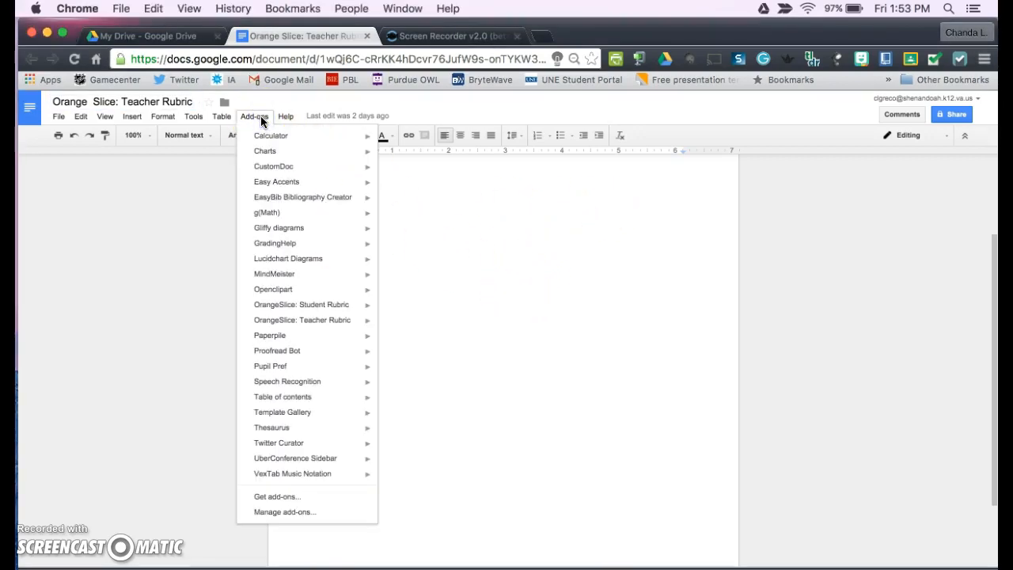
pyautogui.moveTo(282, 411)
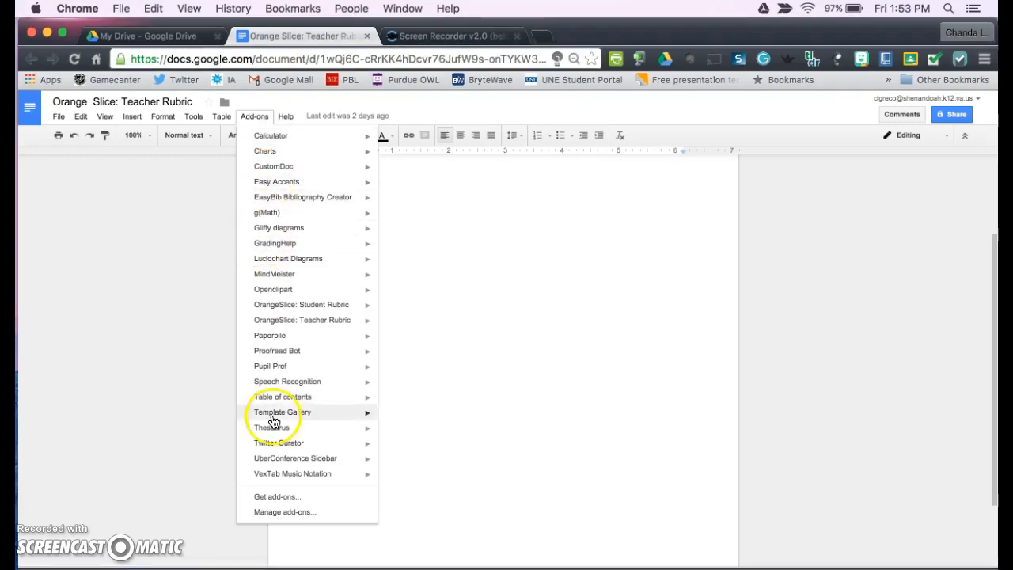
pyautogui.moveTo(288, 497)
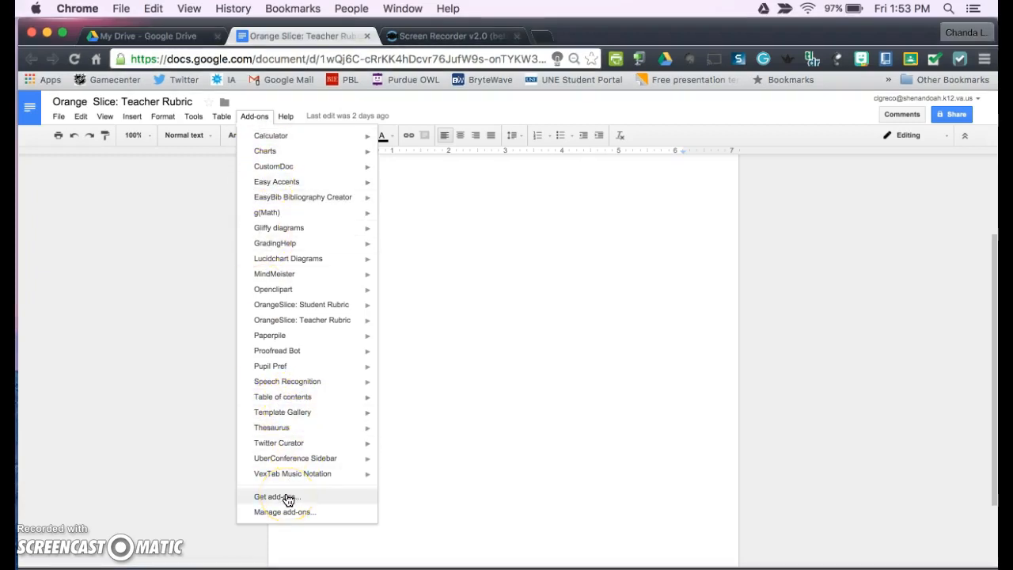
# Search the add-on store for OrangeSlice, finding the Teacher and Student Rubric add-ons
pyautogui.click(275, 497)
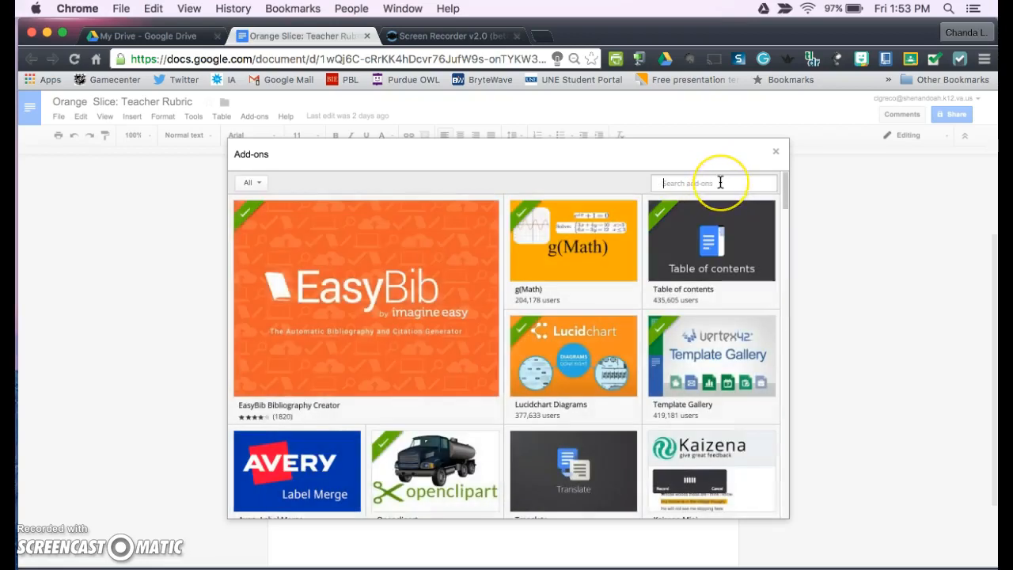
pyautogui.write('orange slice')
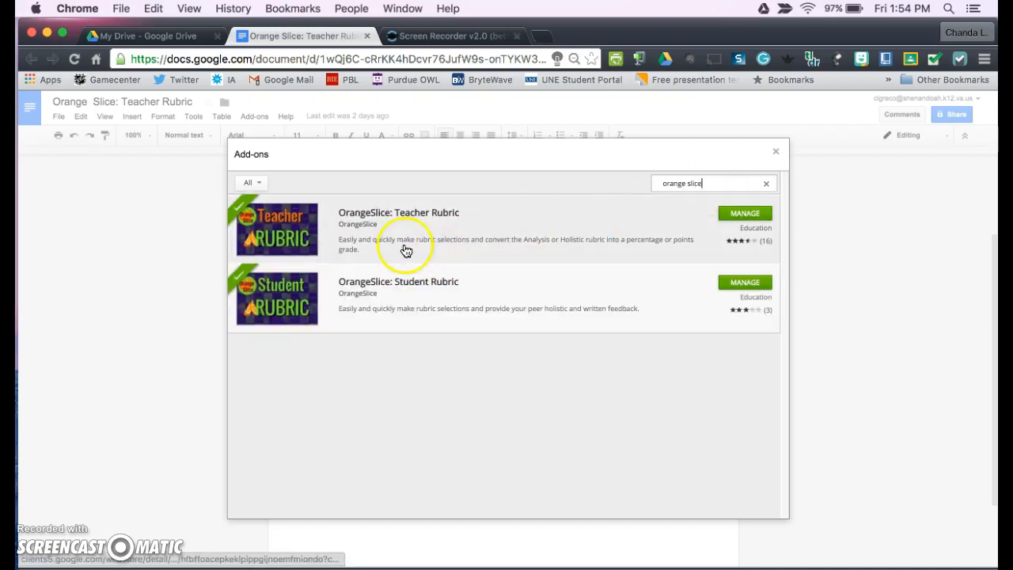
pyautogui.moveTo(379, 228)
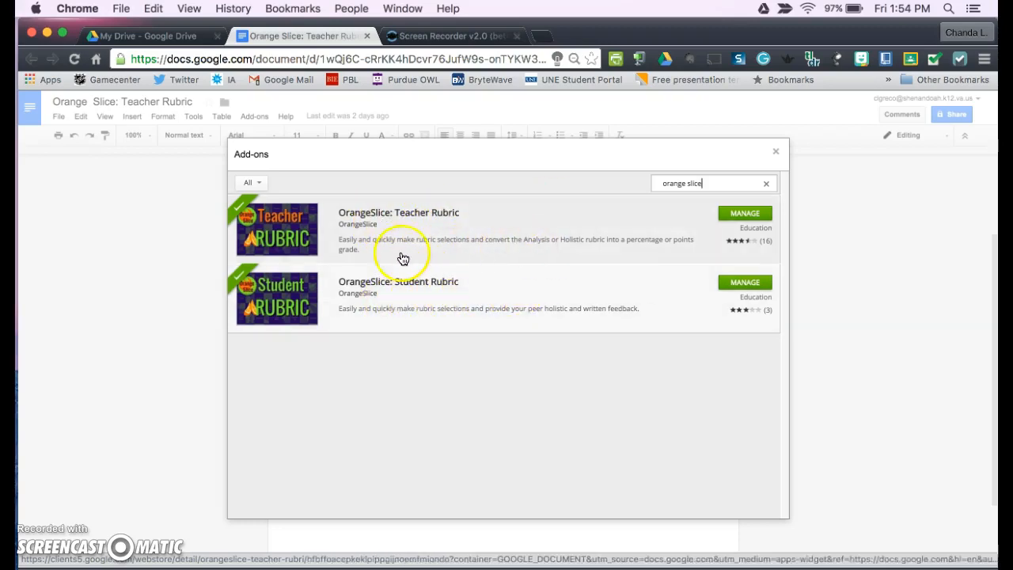
pyautogui.moveTo(661, 152)
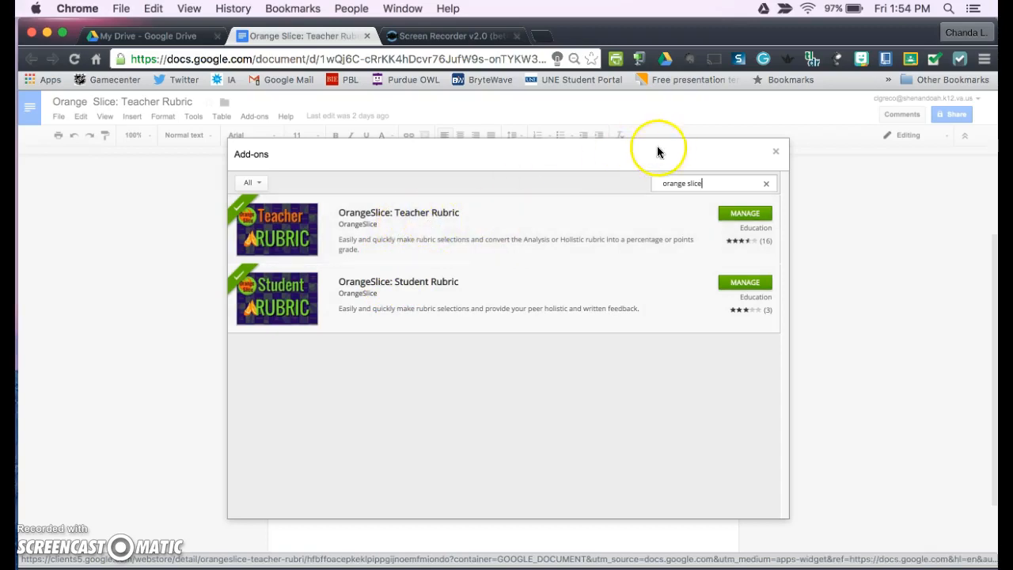
pyautogui.moveTo(777, 155)
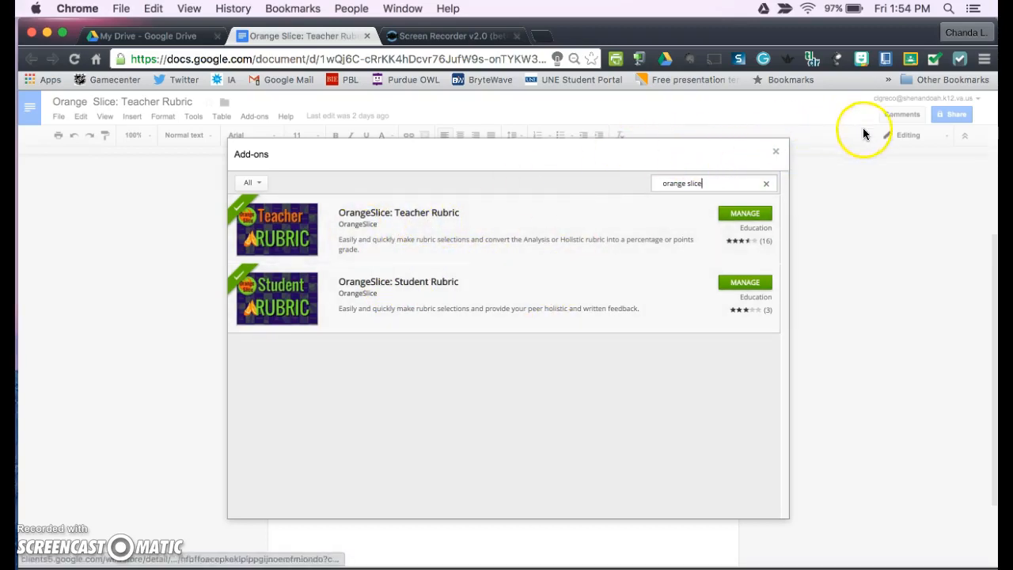
# Close the store and return to the Add-ons menu for the OrangeSlice Teacher Rubric commands
pyautogui.click(775, 152)
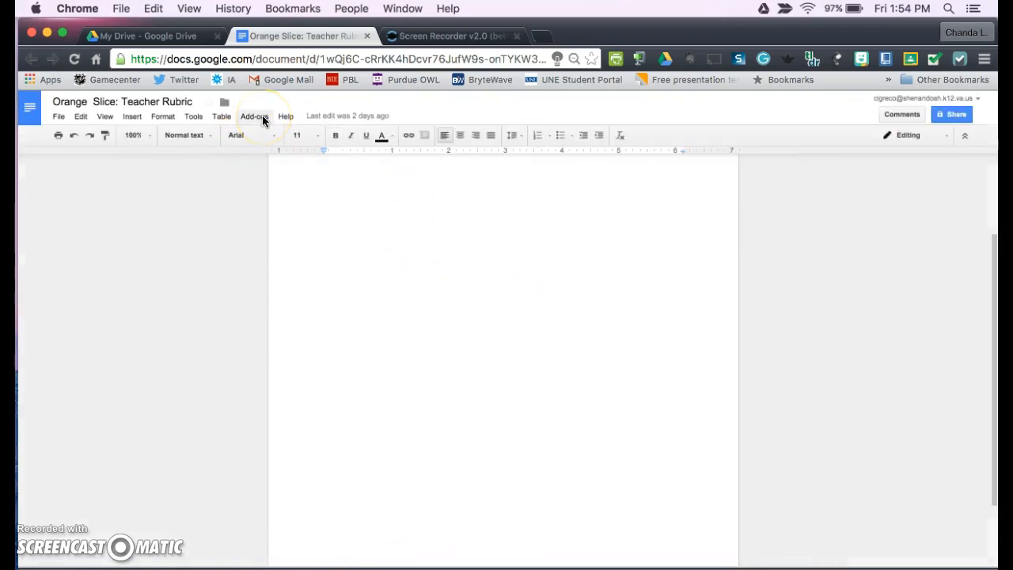
pyautogui.click(253, 116)
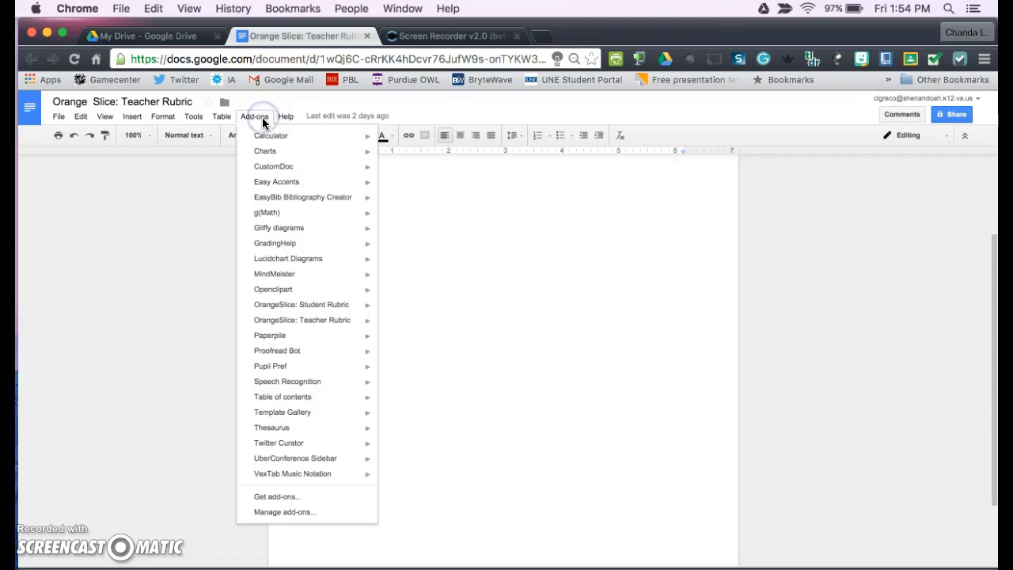
pyautogui.moveTo(263, 117)
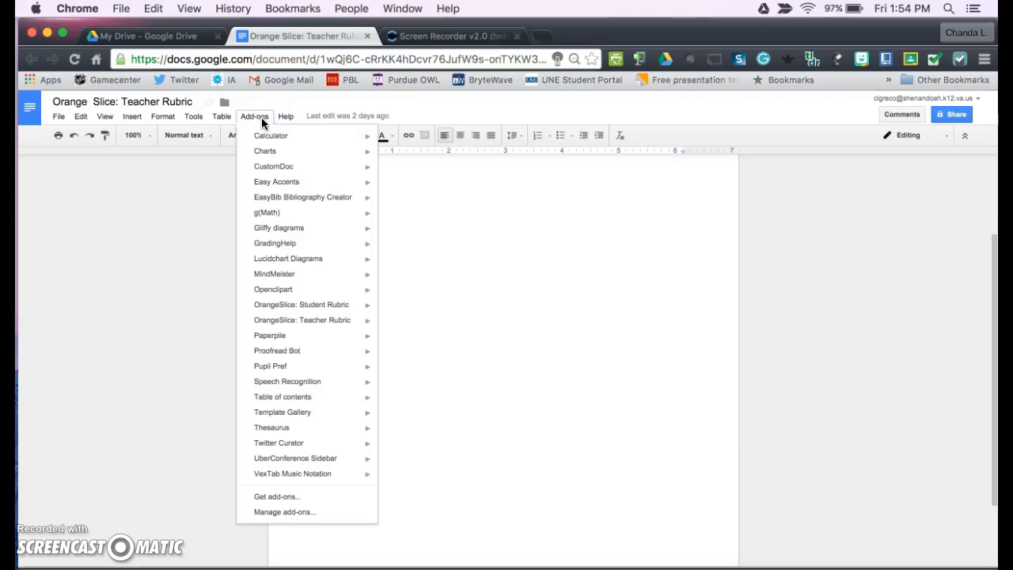
pyautogui.moveTo(313, 319)
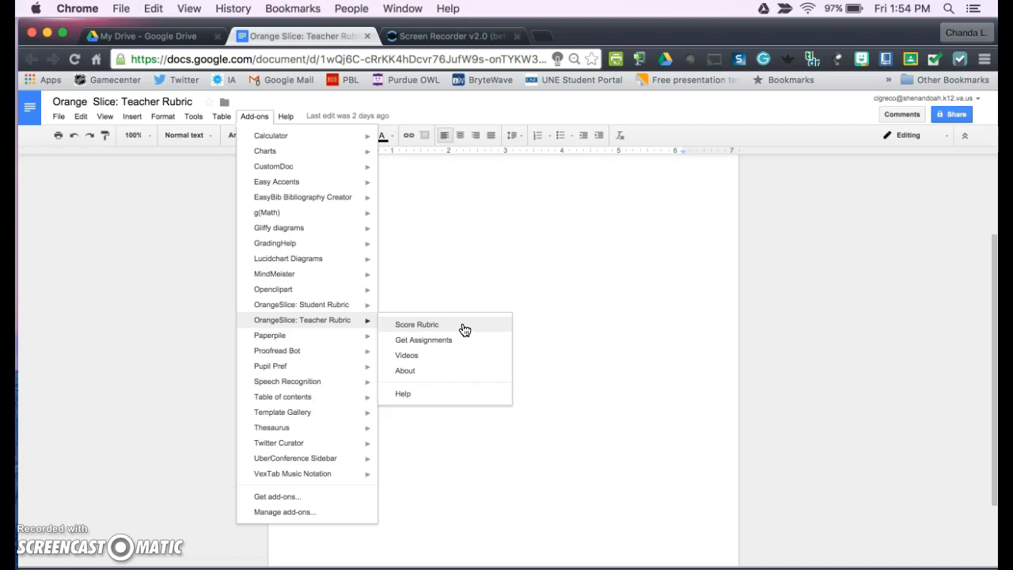
pyautogui.moveTo(468, 326)
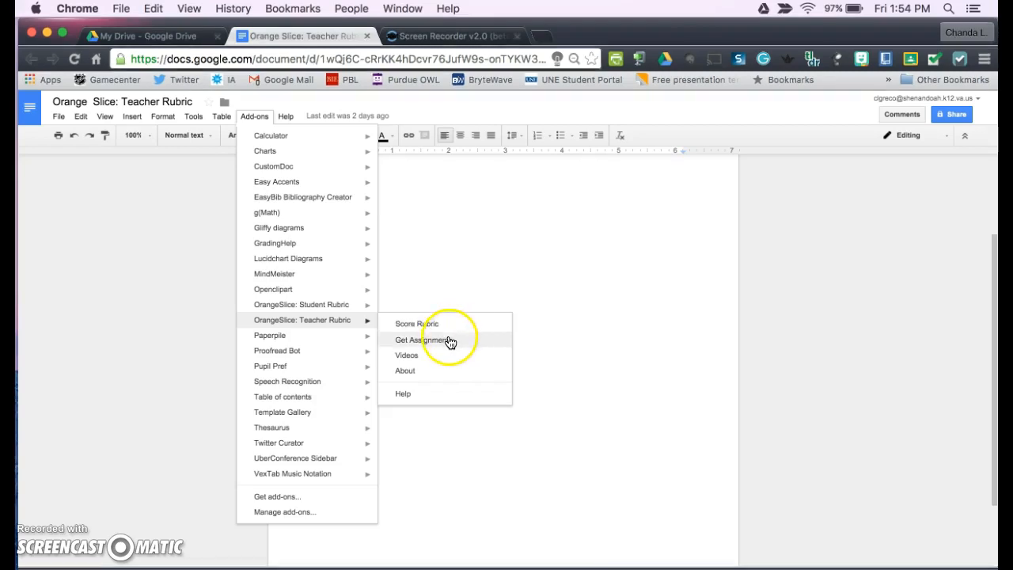
pyautogui.moveTo(406, 354)
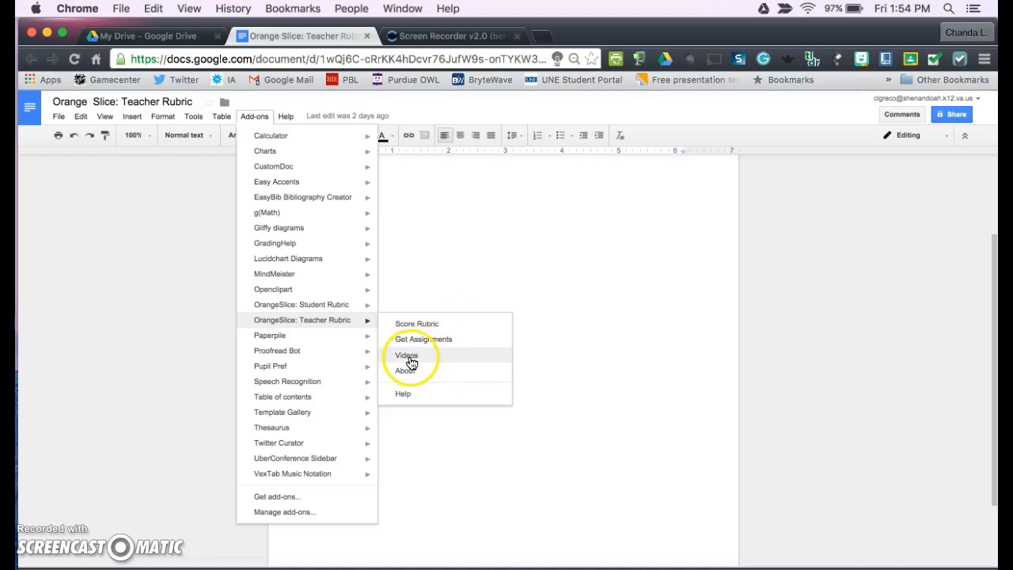
# Follow the Teacher Rubric Videos link to the developer's Google+ tutorial page and browse it
pyautogui.click(405, 354)
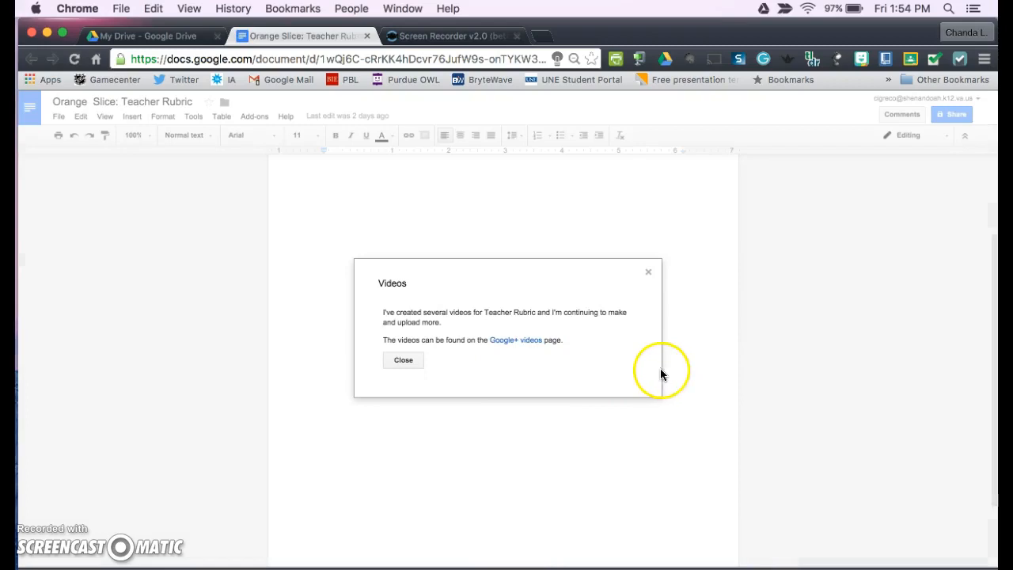
pyautogui.moveTo(519, 340)
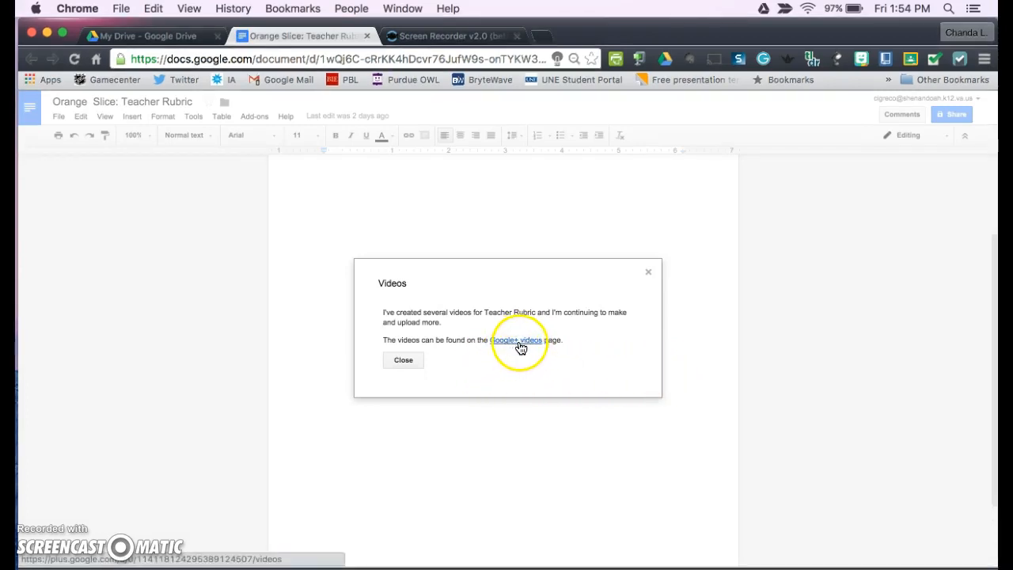
pyautogui.click(515, 338)
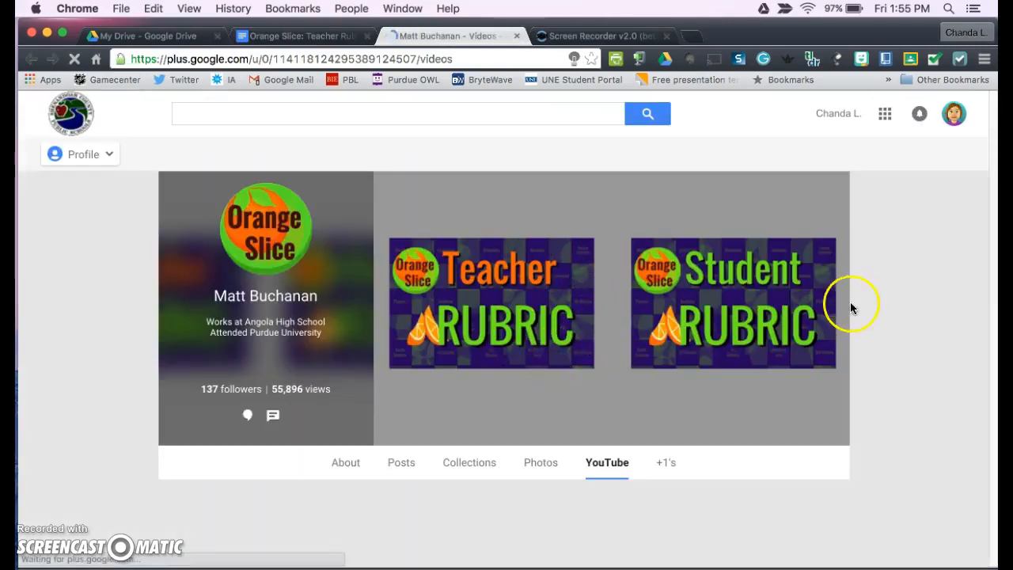
pyautogui.scroll(-3)
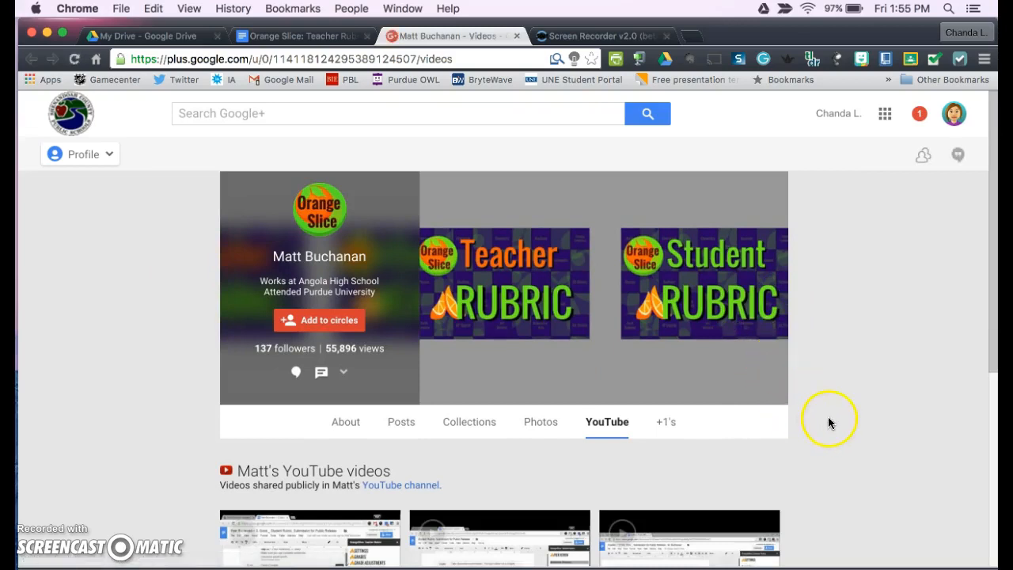
pyautogui.scroll(-3)
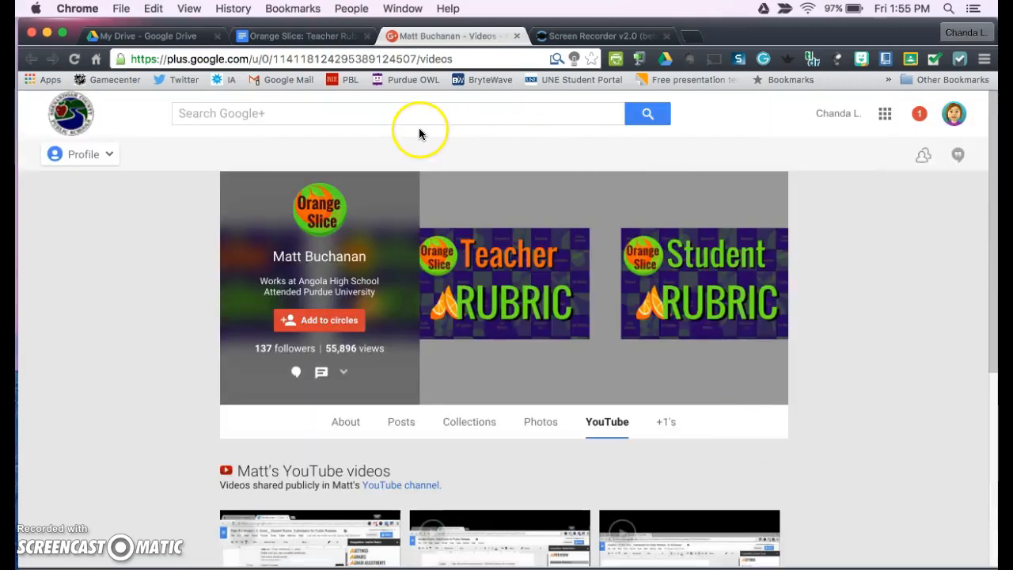
# Back in the rubric document, run Score Rubric so the Teacher Rubric sidebar and Grade row appear
pyautogui.click(300, 35)
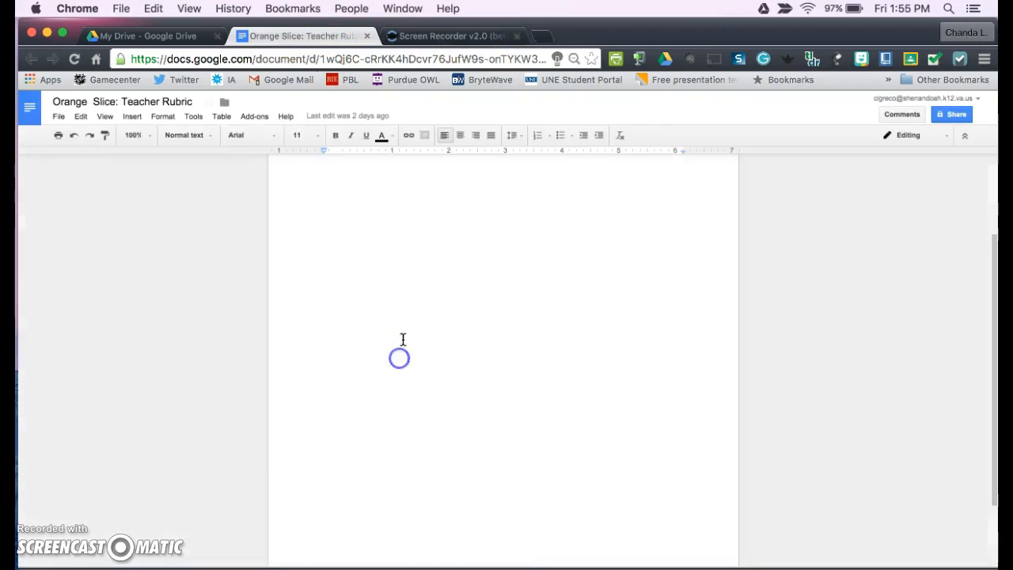
pyautogui.click(253, 116)
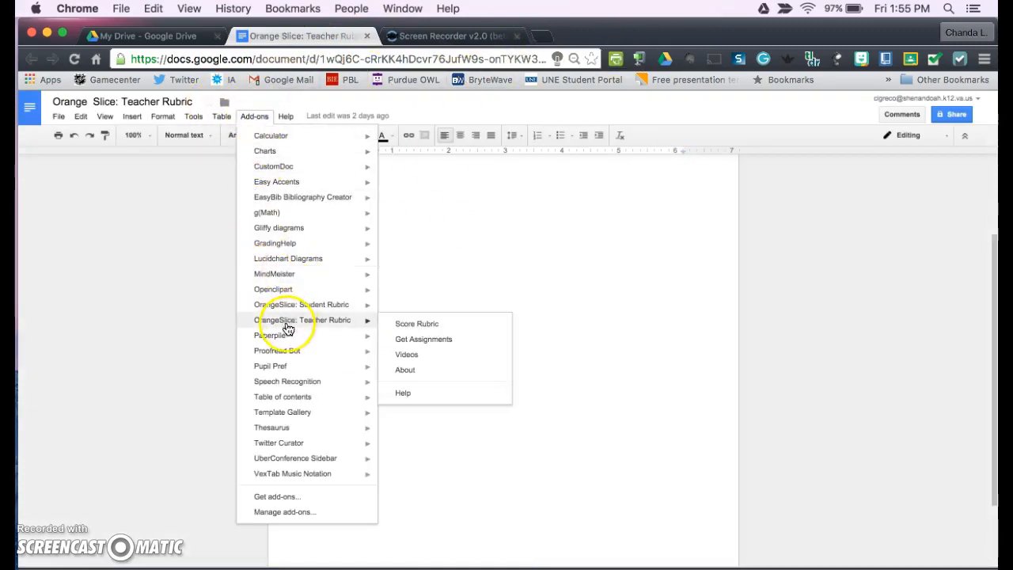
pyautogui.moveTo(383, 326)
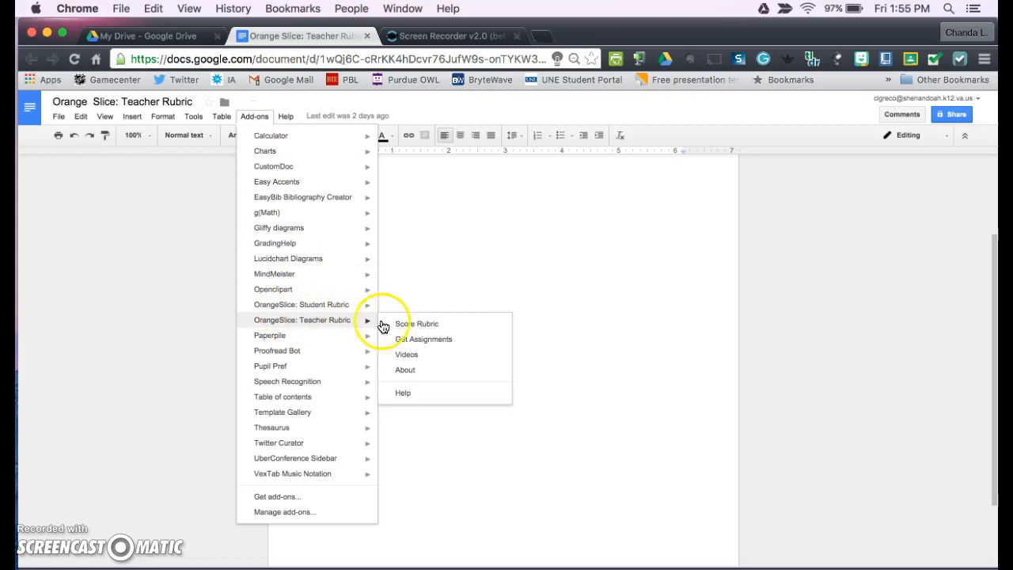
pyautogui.click(417, 323)
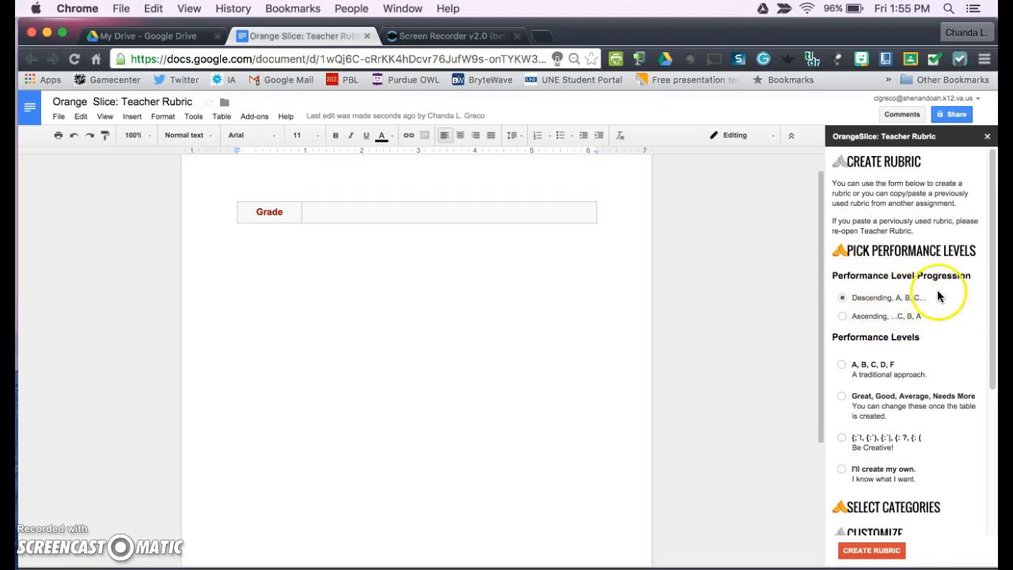
pyautogui.moveTo(989, 326)
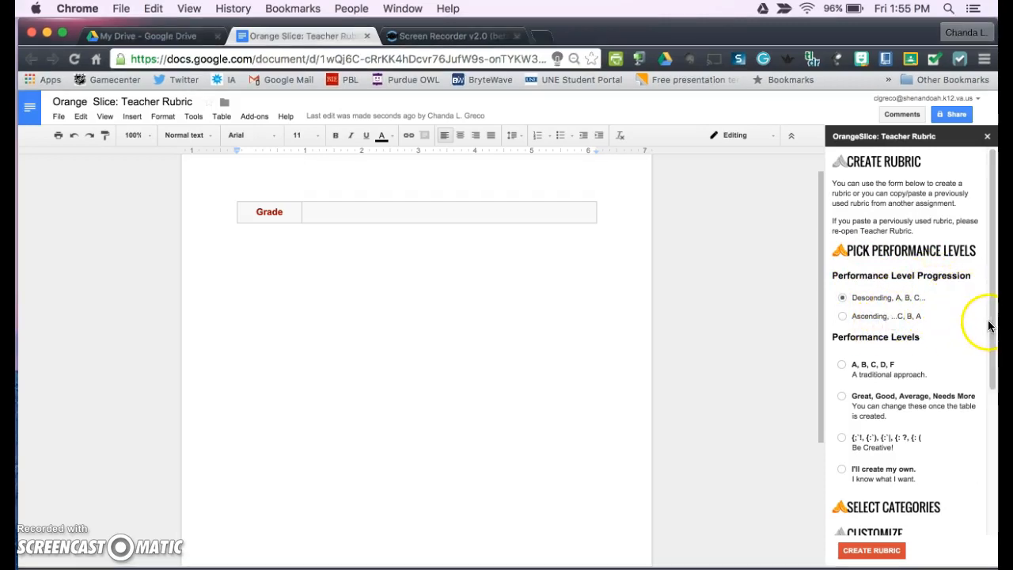
pyautogui.scroll(-3)
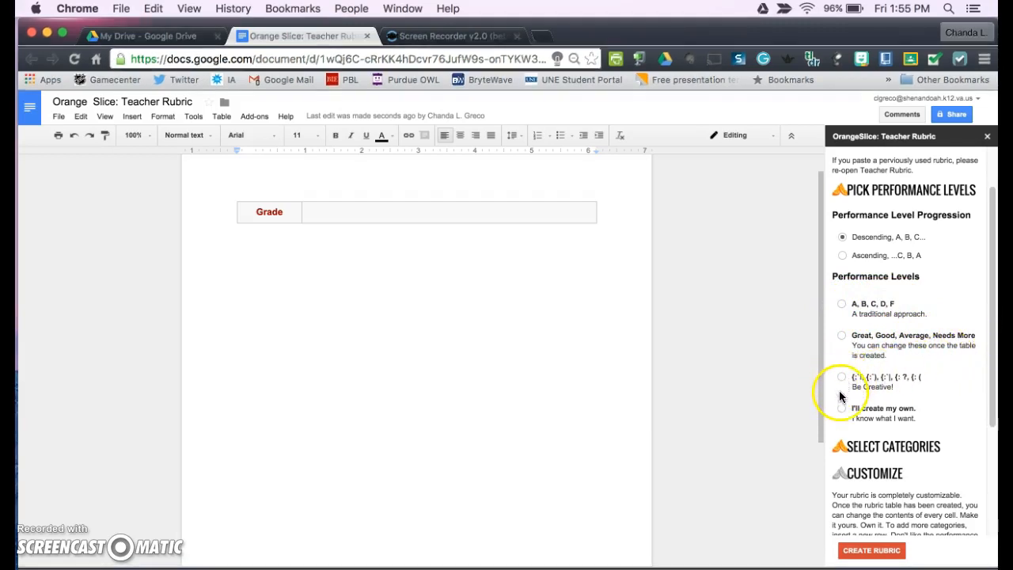
pyautogui.moveTo(841, 410)
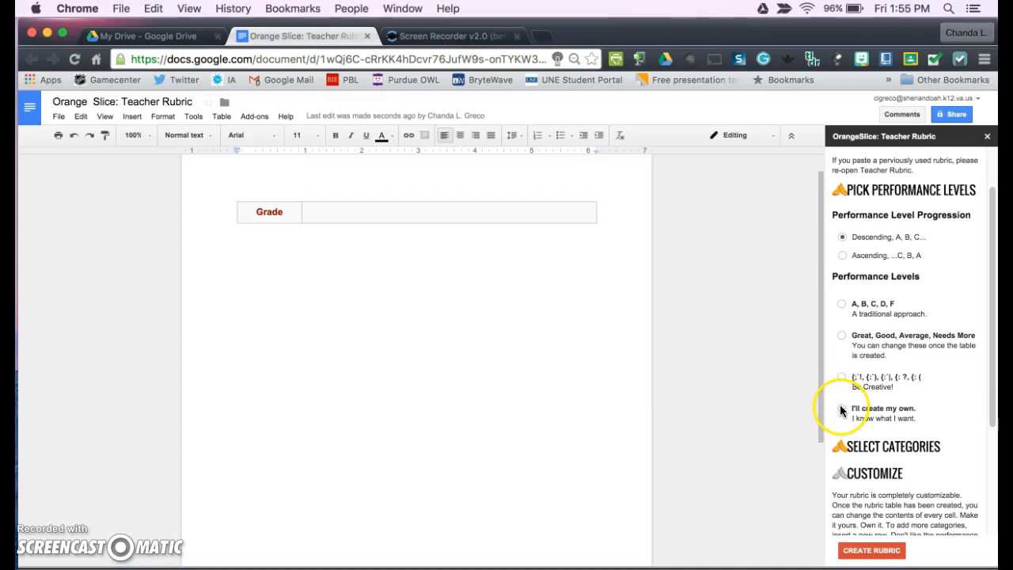
# Choose a performance level option and mark Ideas, Organization and Presentation as rubric categories
pyautogui.click(842, 408)
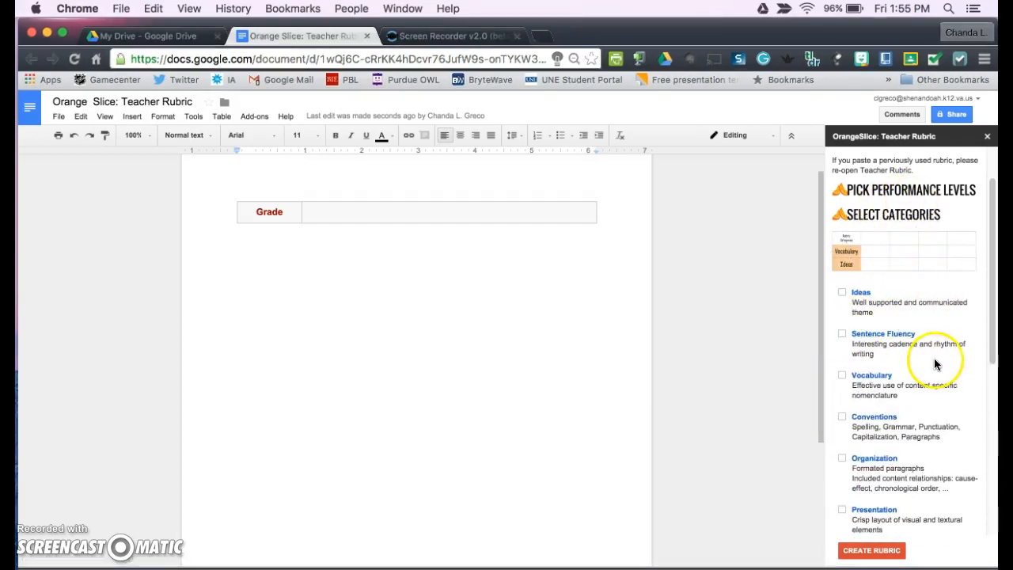
pyautogui.scroll(-3)
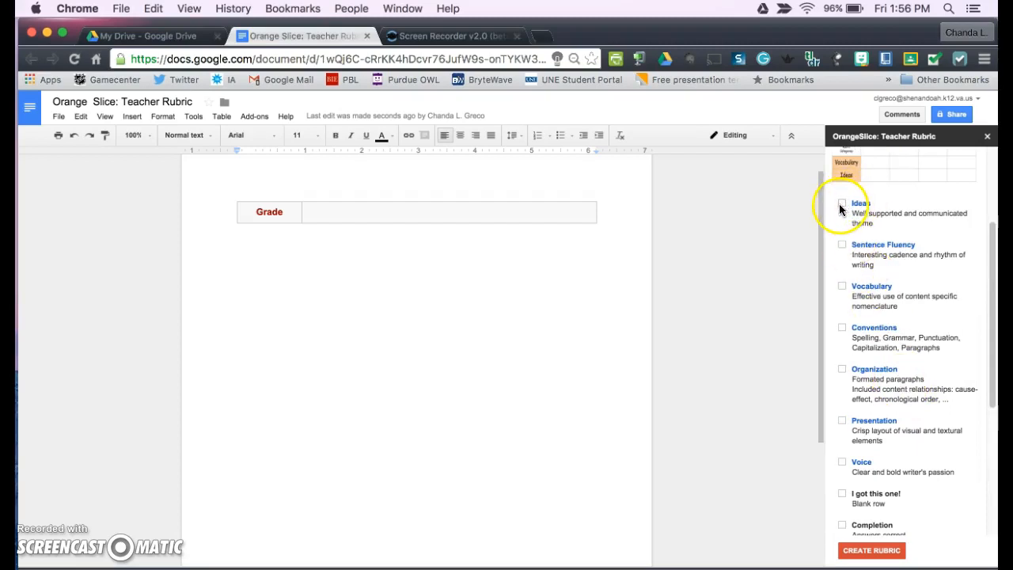
pyautogui.click(842, 203)
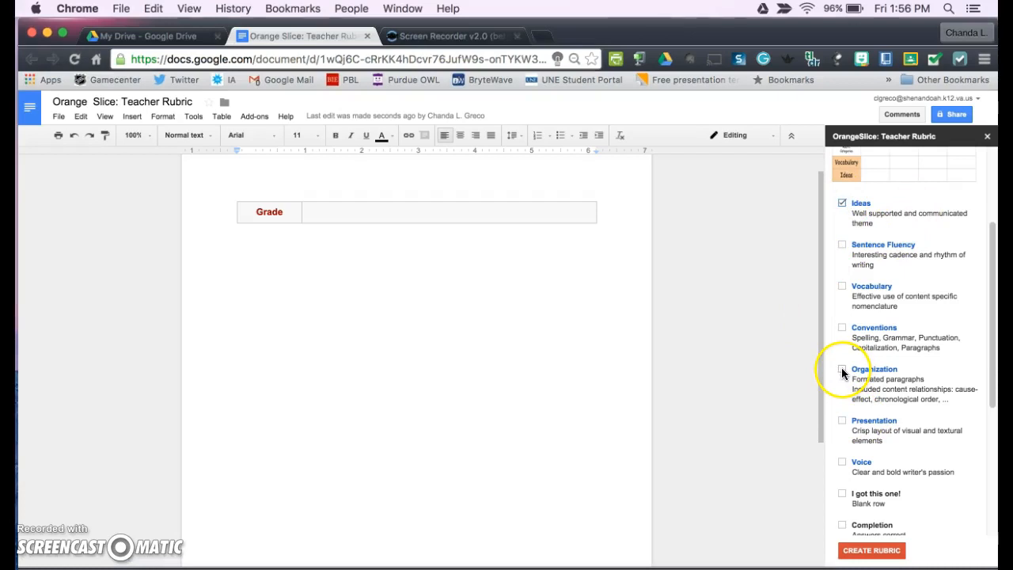
pyautogui.click(842, 369)
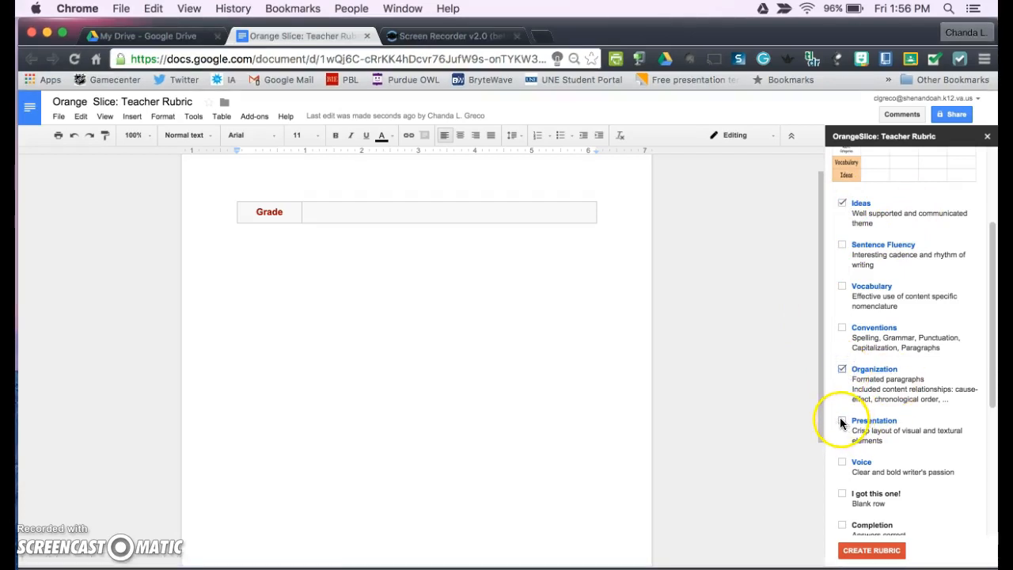
pyautogui.click(842, 421)
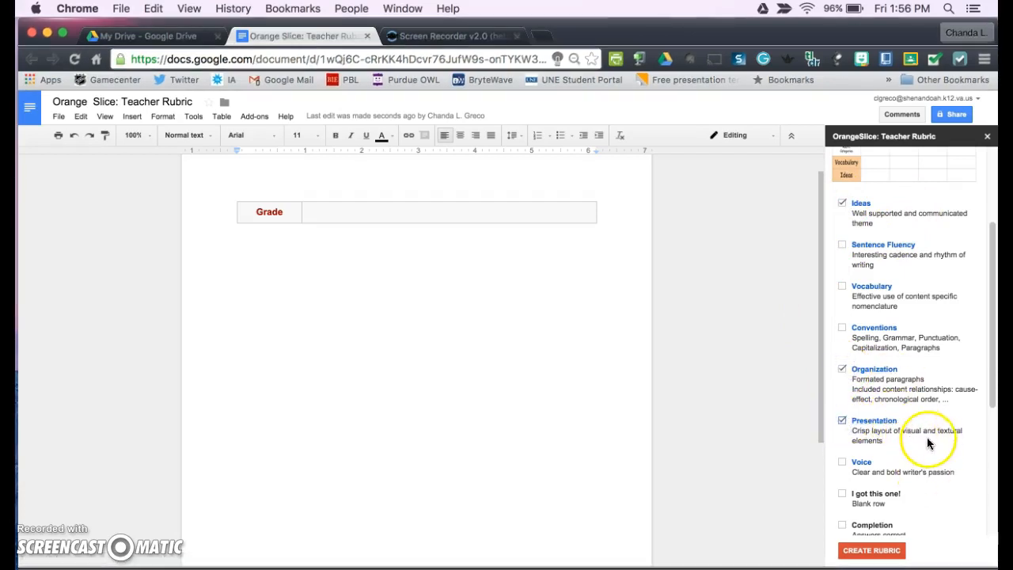
pyautogui.click(842, 497)
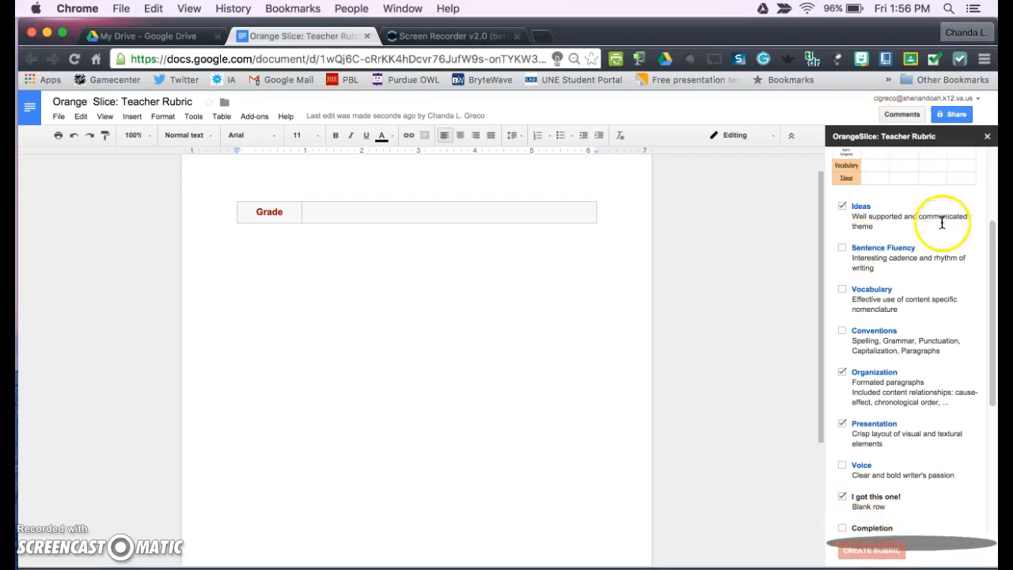
# Create the rubric table, enter 'PBL is awesome!!' in the Ideas top-score cell and add an Information row
pyautogui.click(870, 551)
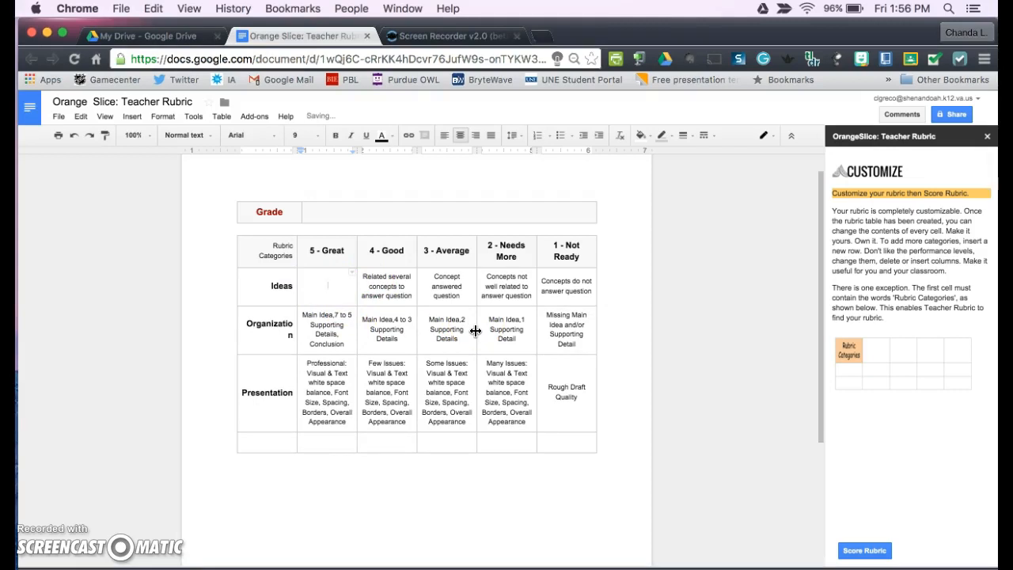
pyautogui.write('PBL is')
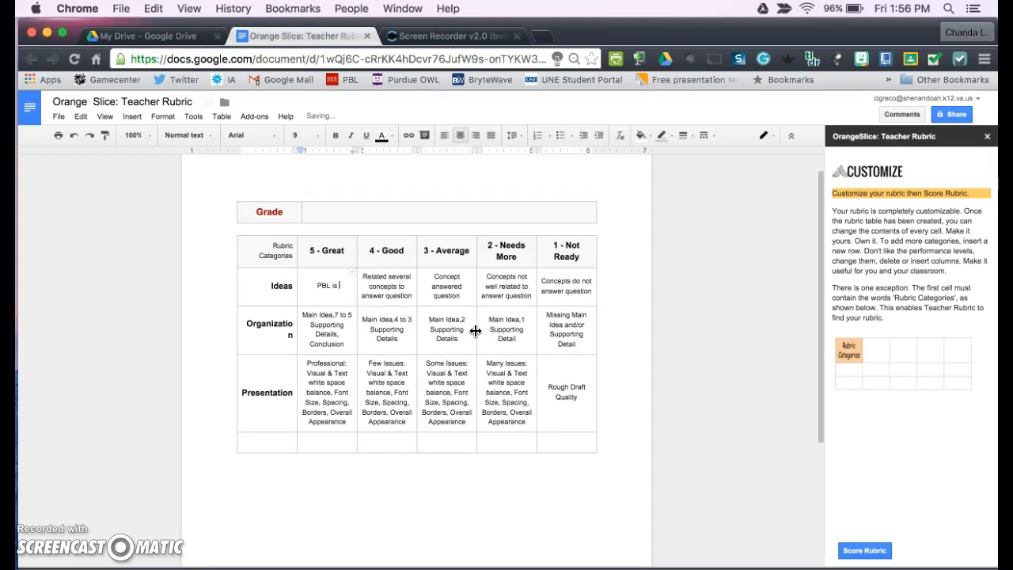
pyautogui.write('awesome!!')
pyautogui.click(267, 442)
pyautogui.write('Information')
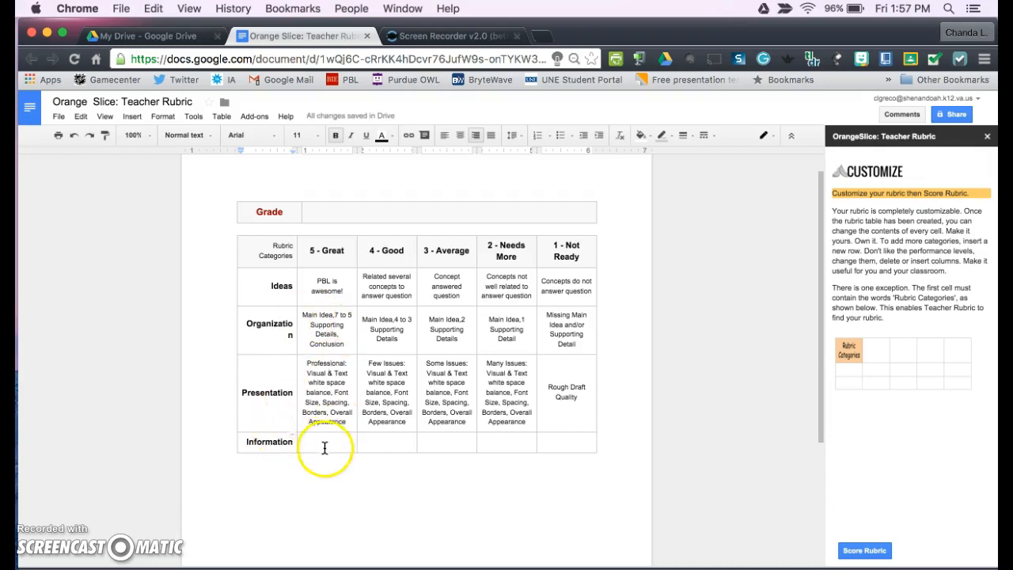
pyautogui.click(325, 442)
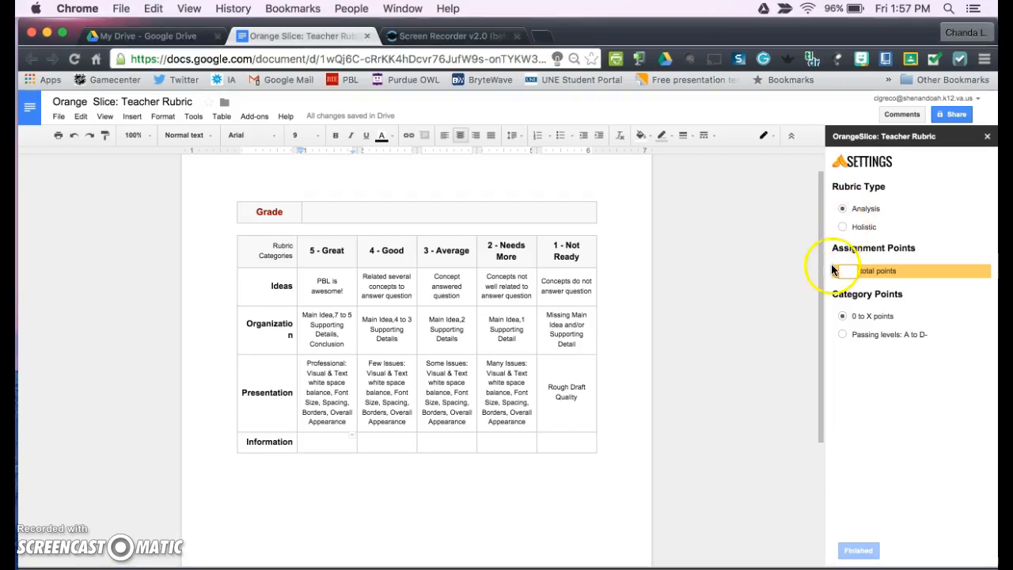
# Enter 20 as the rubric's total Assignment Points
pyautogui.click(852, 270)
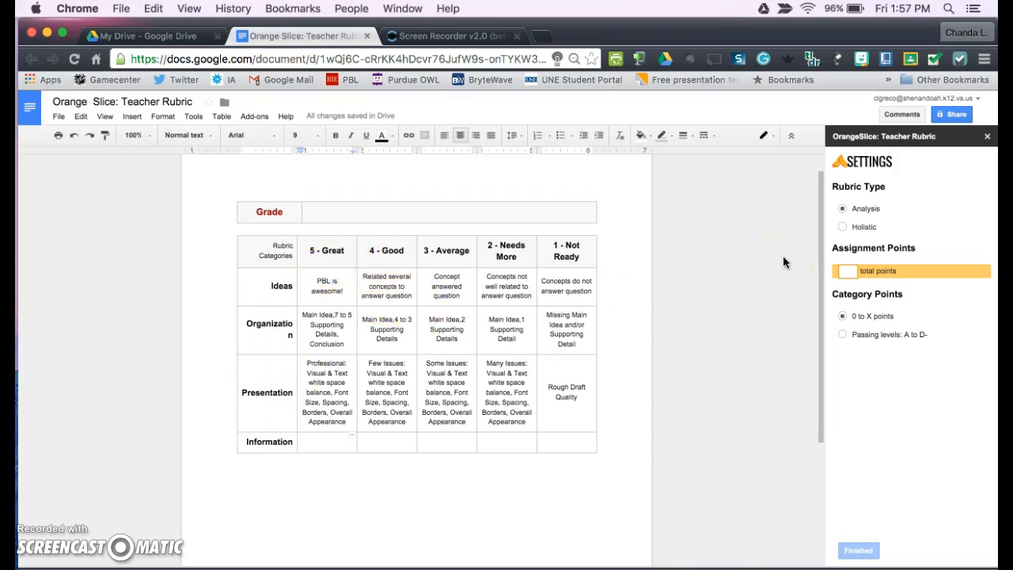
pyautogui.write('20')
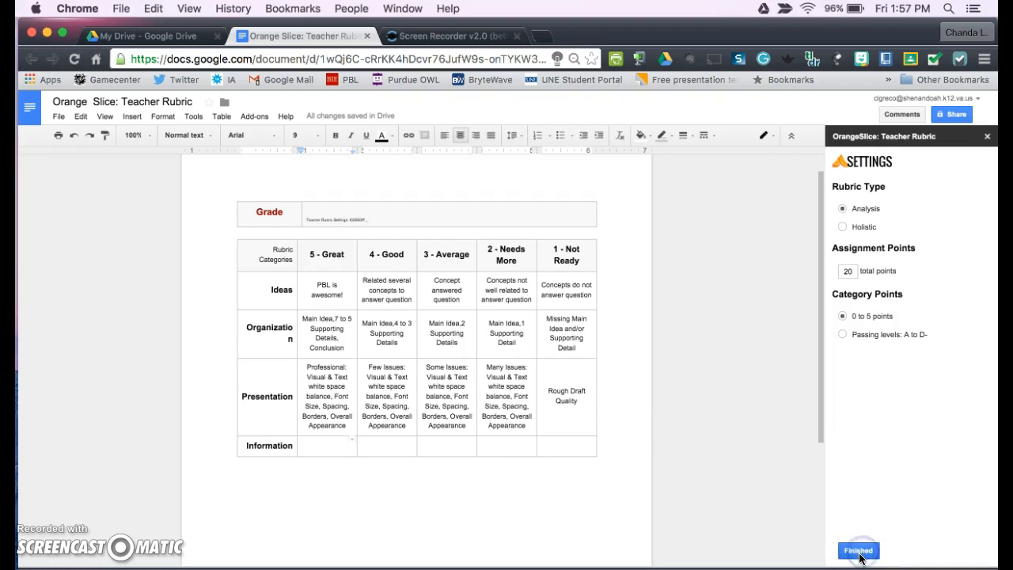
# Mark the settings Finished so the grading and distribution overview appears
pyautogui.click(858, 551)
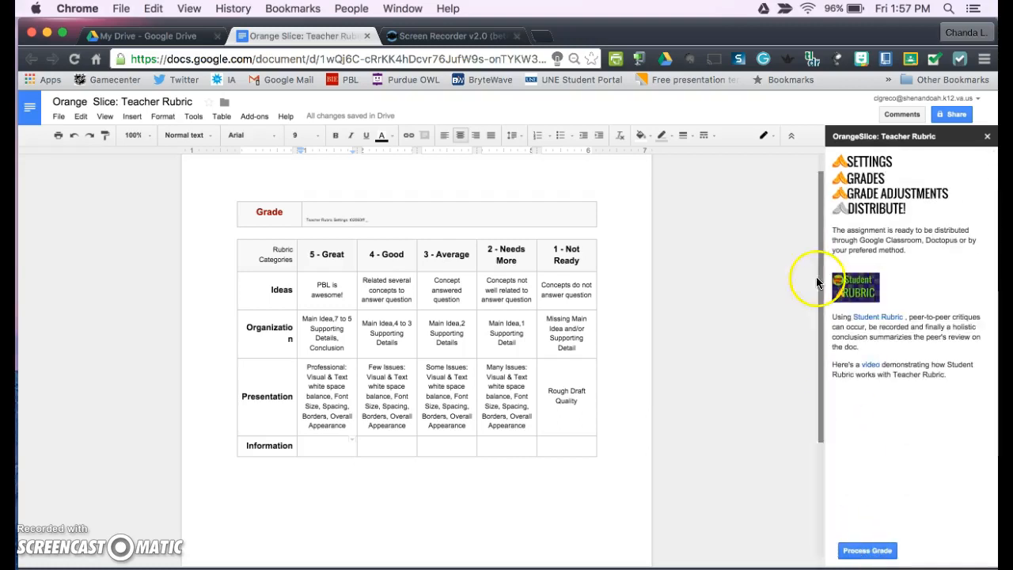
pyautogui.moveTo(917, 241)
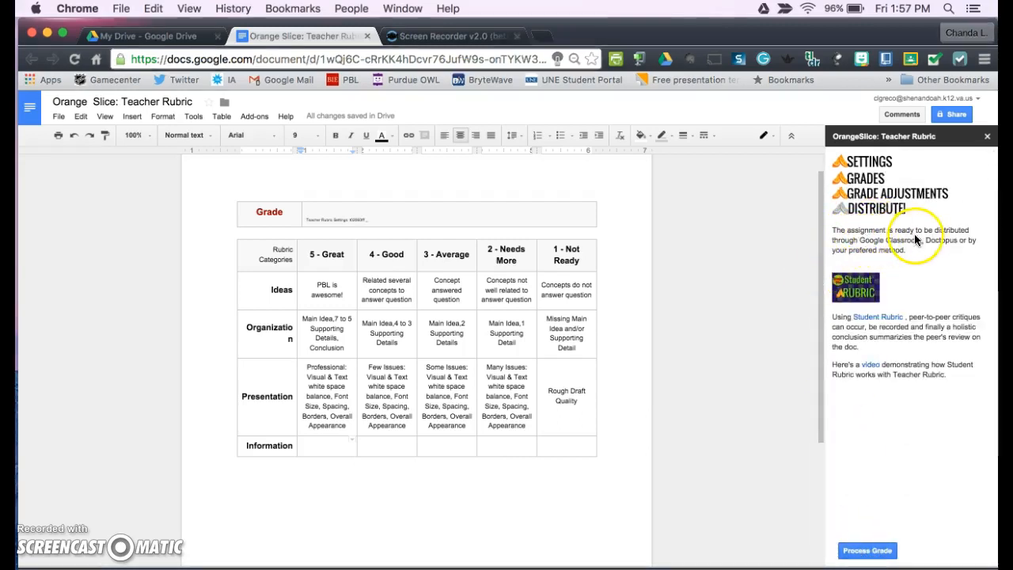
pyautogui.moveTo(916, 250)
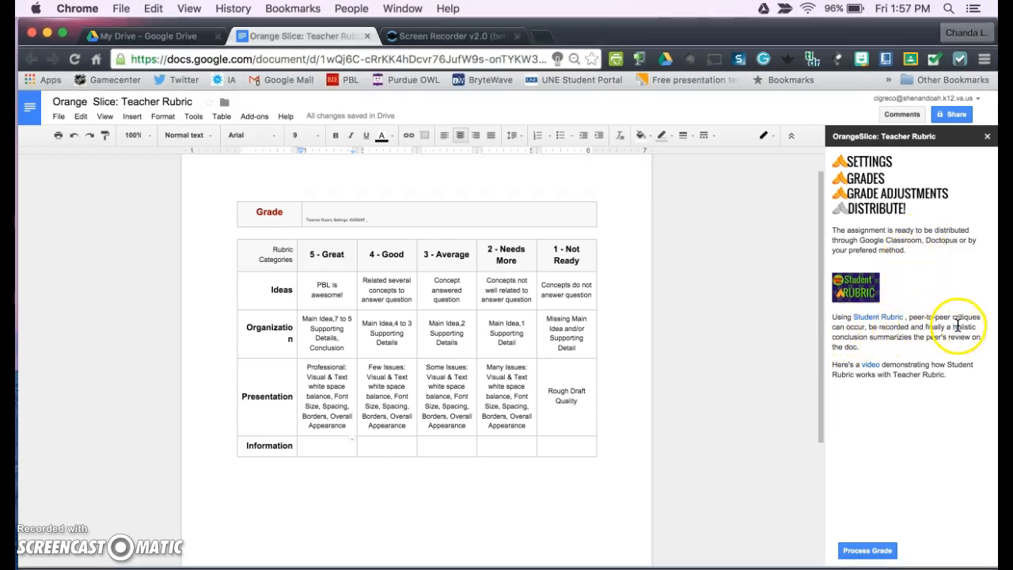
pyautogui.moveTo(968, 405)
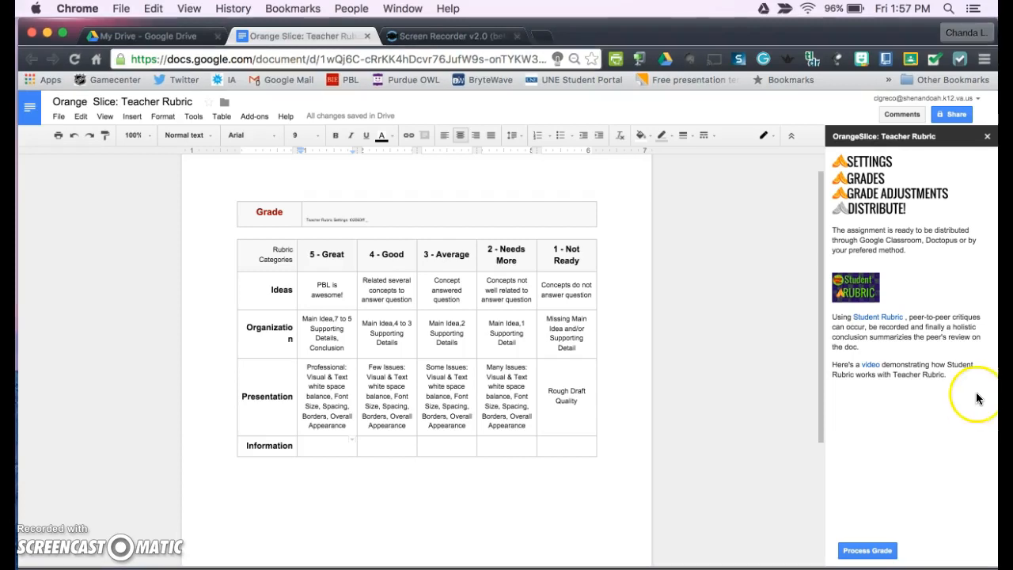
pyautogui.moveTo(484, 376)
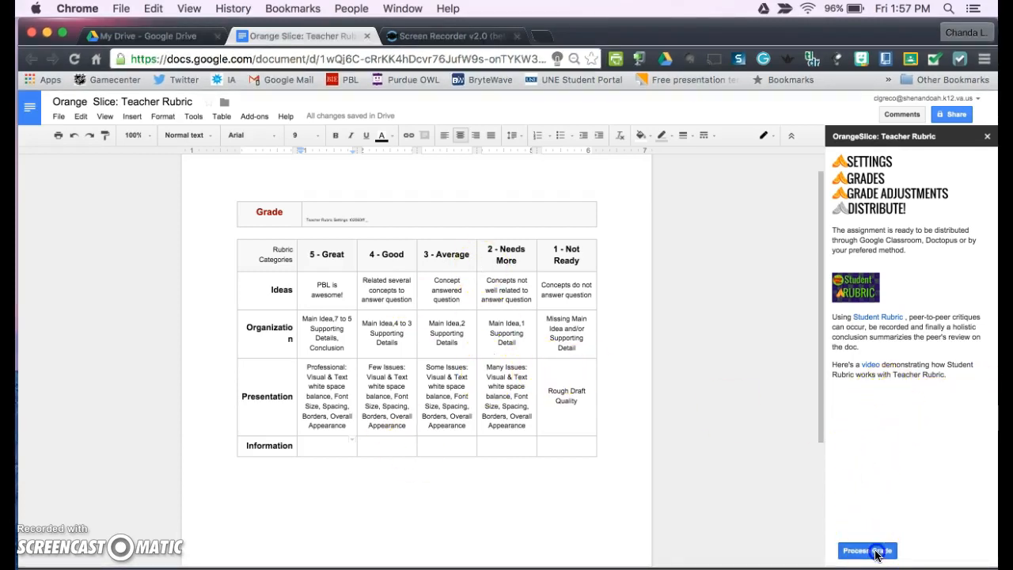
# Under Grades, rate each category, setting Information to 2 - Needs More
pyautogui.click(866, 177)
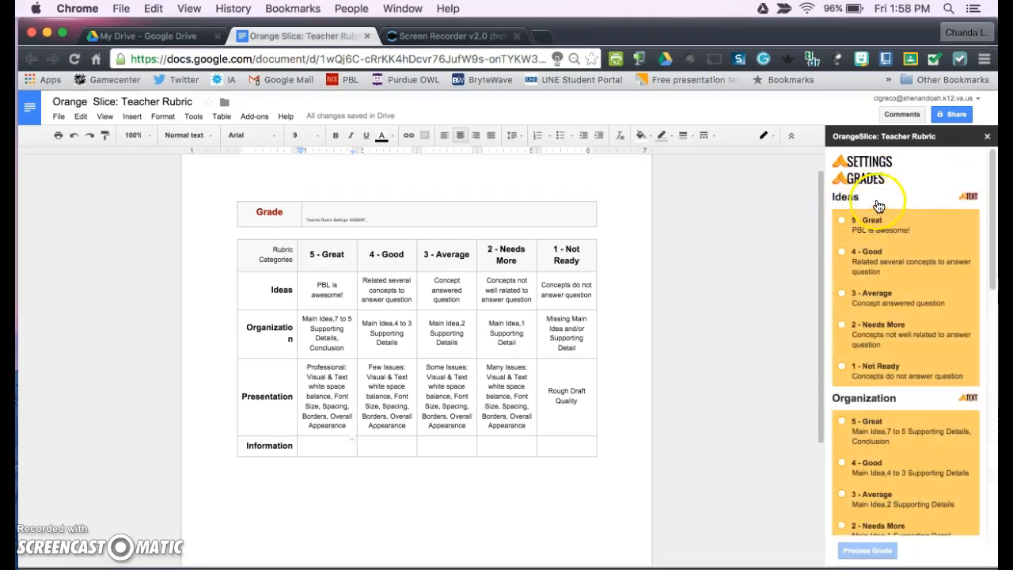
pyautogui.moveTo(921, 263)
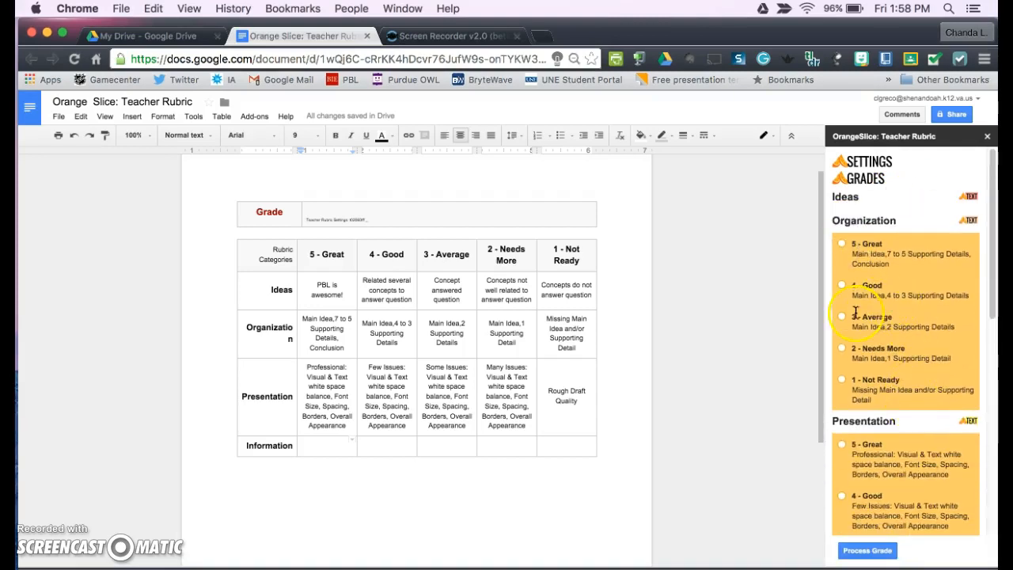
pyautogui.scroll(-3)
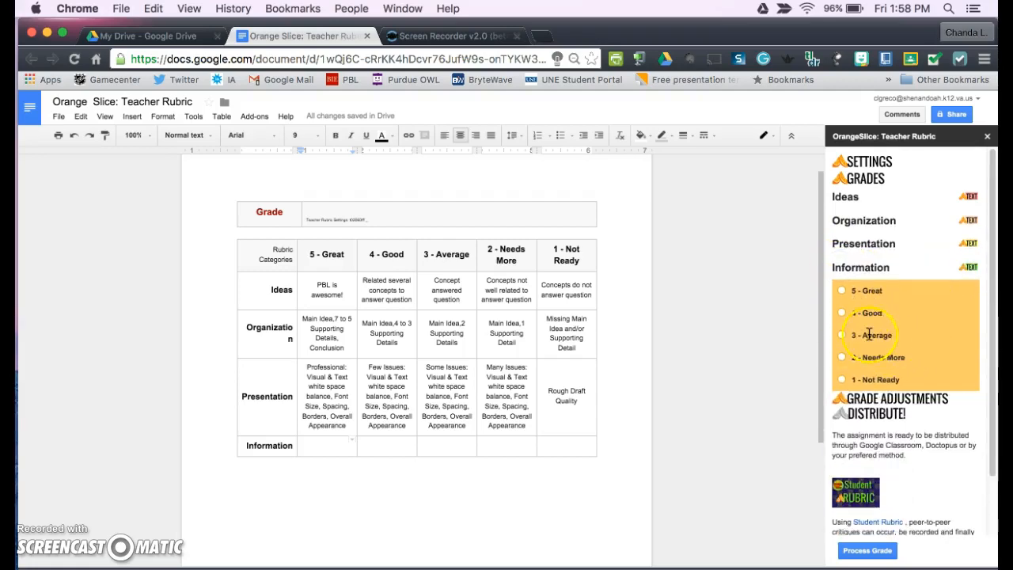
pyautogui.click(842, 358)
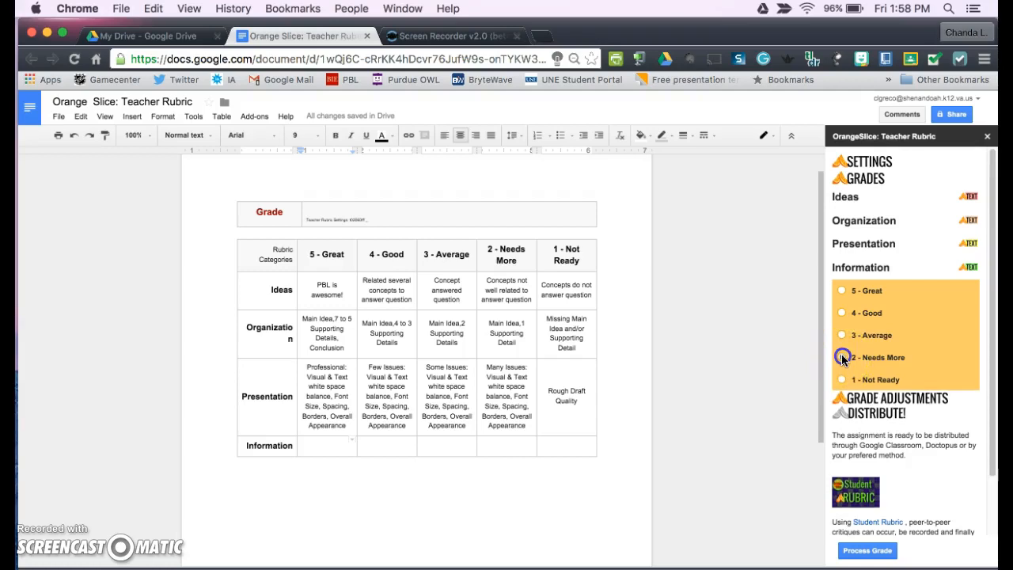
pyautogui.click(842, 357)
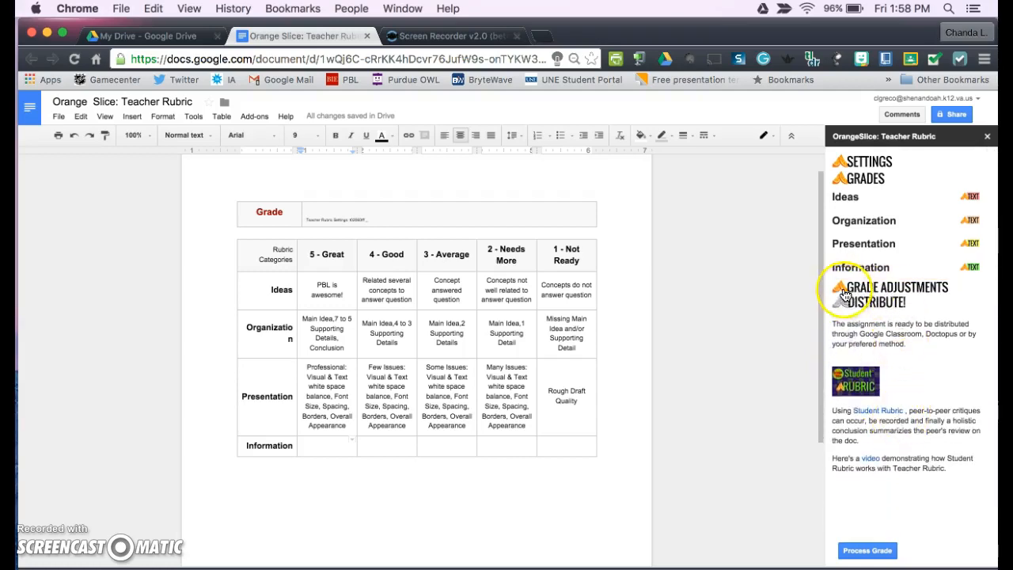
# Expand Grade Adjustments to review extra credit, late and plagiarism penalties
pyautogui.click(895, 288)
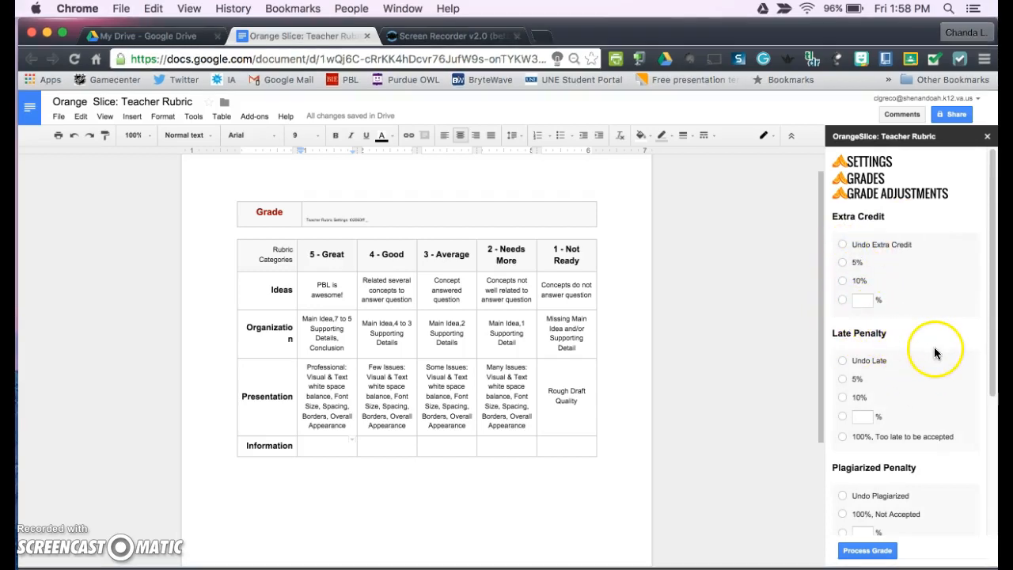
pyautogui.scroll(-3)
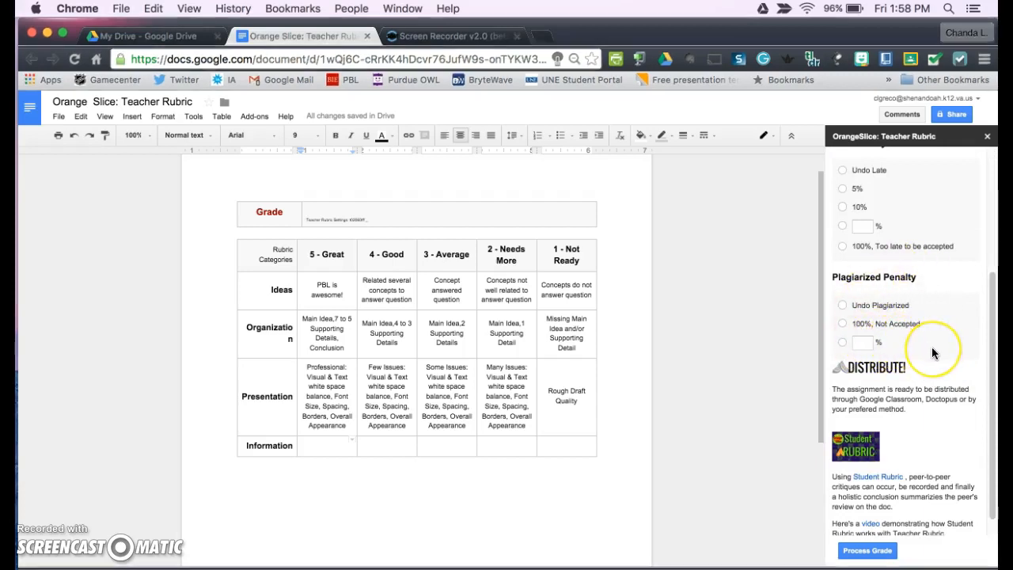
pyautogui.moveTo(934, 351)
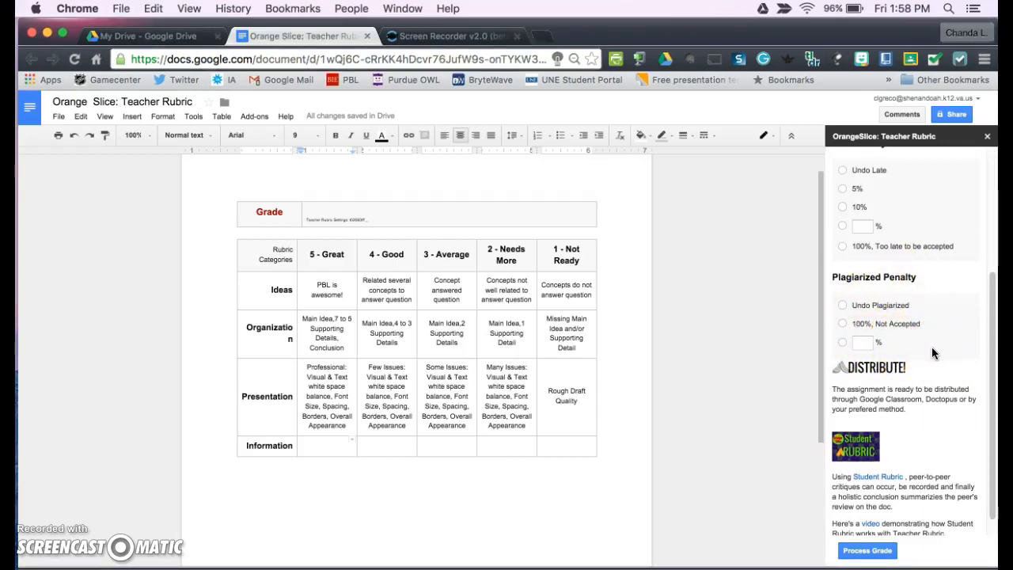
pyautogui.moveTo(932, 340)
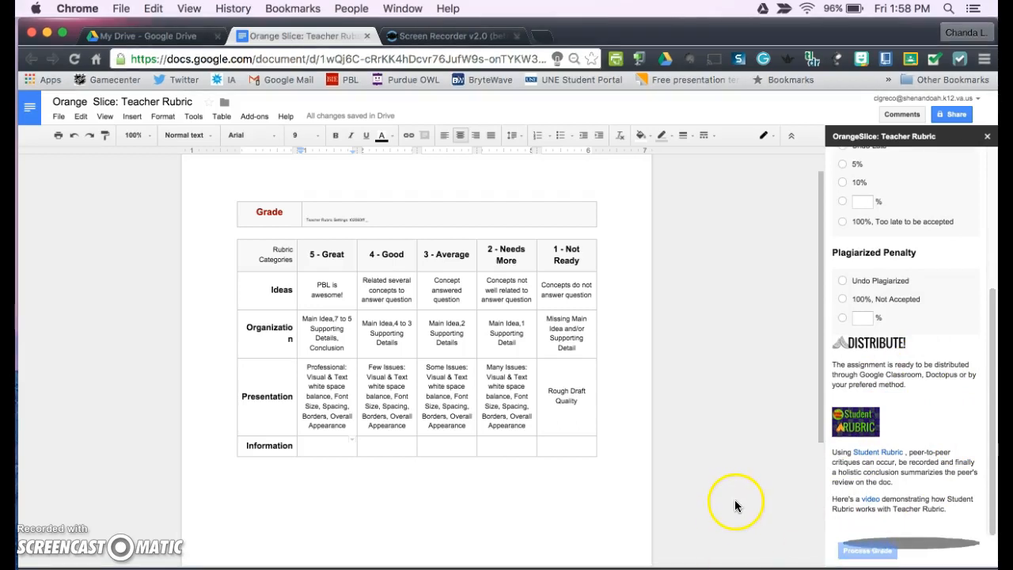
# Process the grade to 14 pts, 70% of 20, reopening Grades and reprocessing to confirm the orange-shaded score cells
pyautogui.click(867, 550)
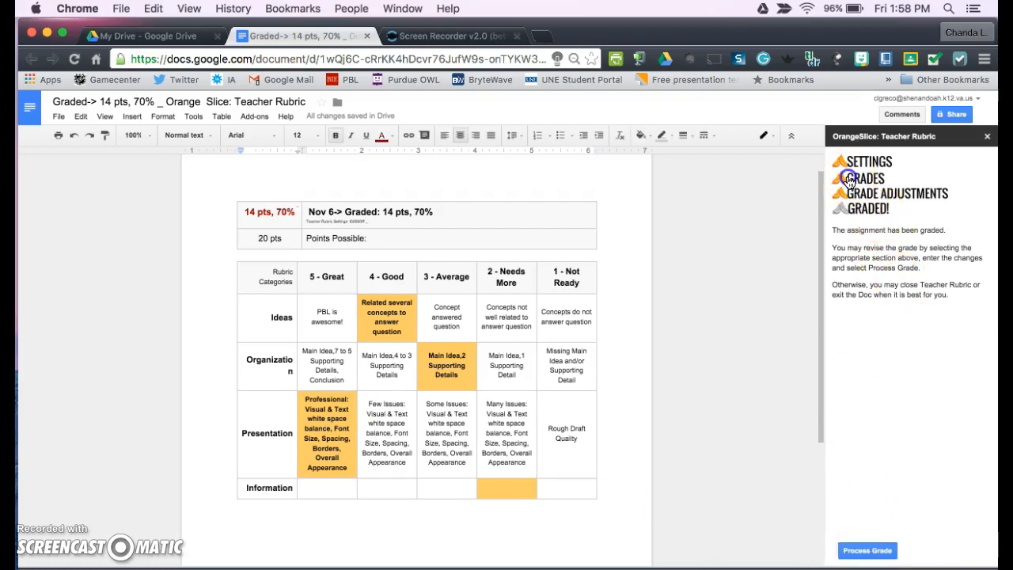
pyautogui.click(867, 177)
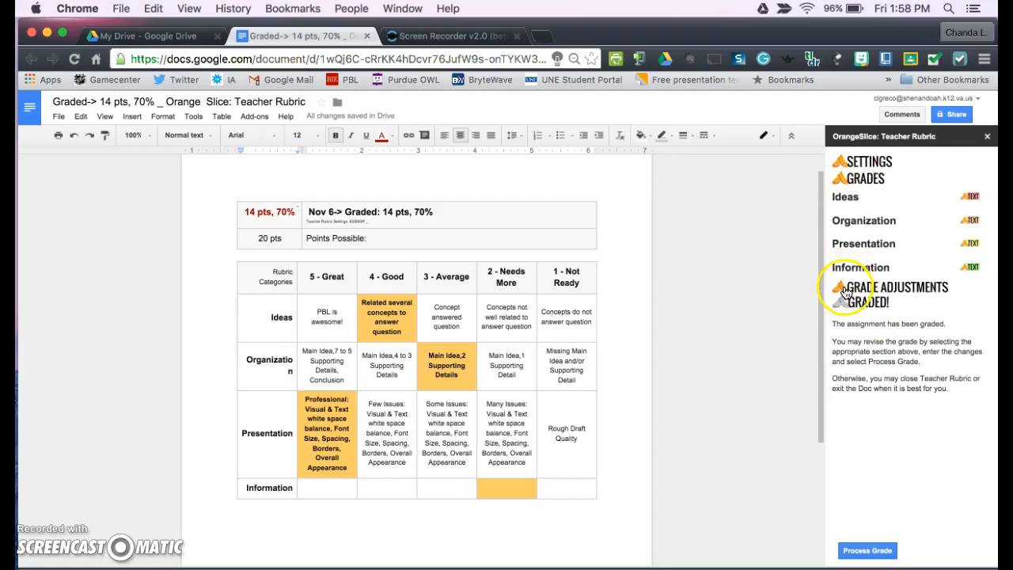
pyautogui.click(867, 162)
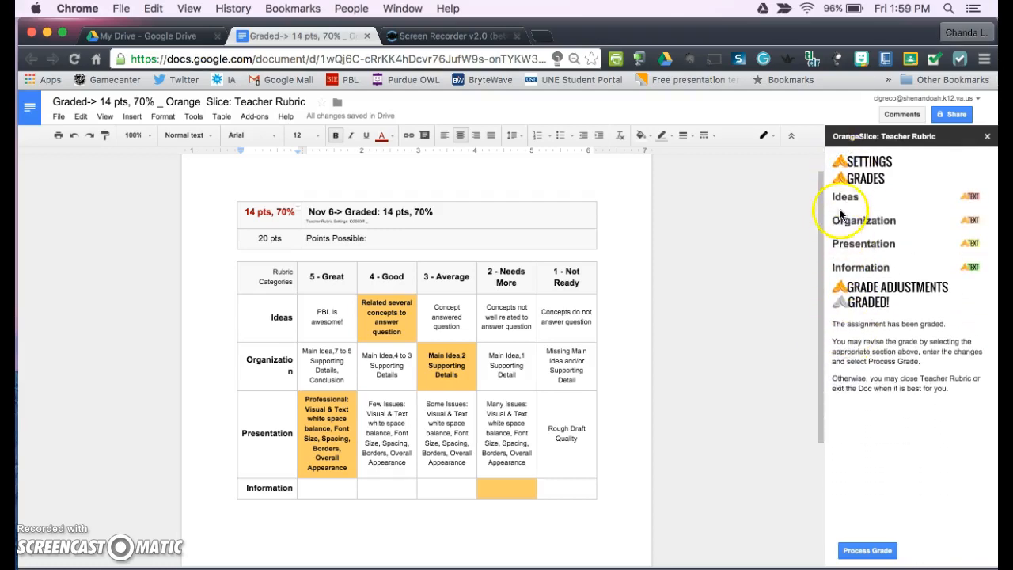
pyautogui.click(845, 197)
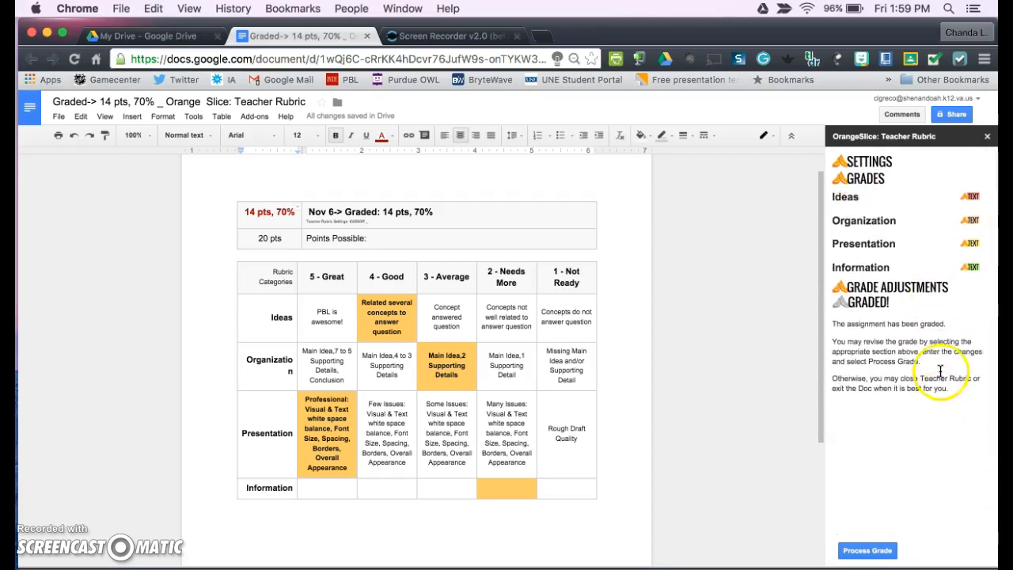
pyautogui.click(867, 551)
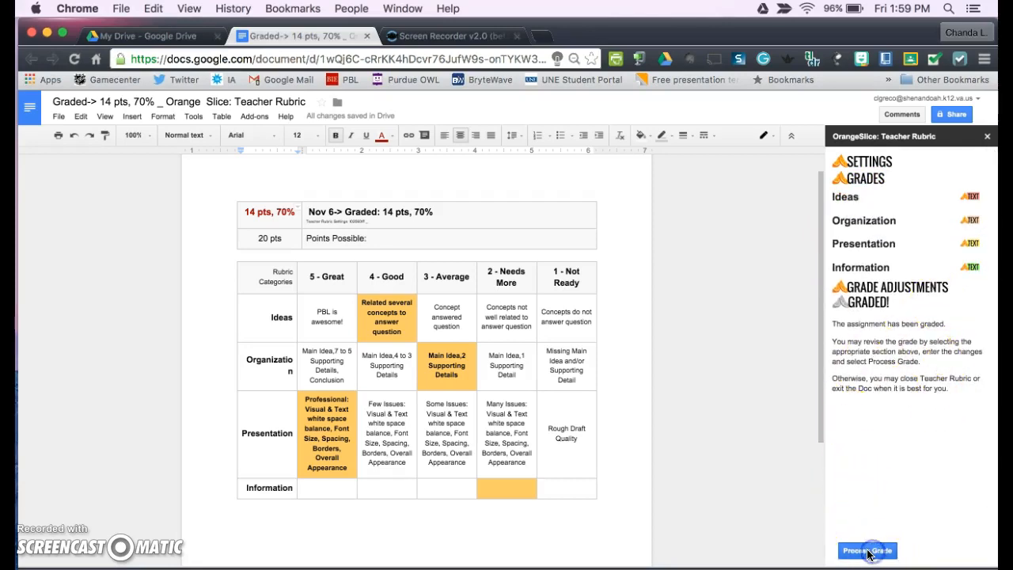
pyautogui.click(867, 551)
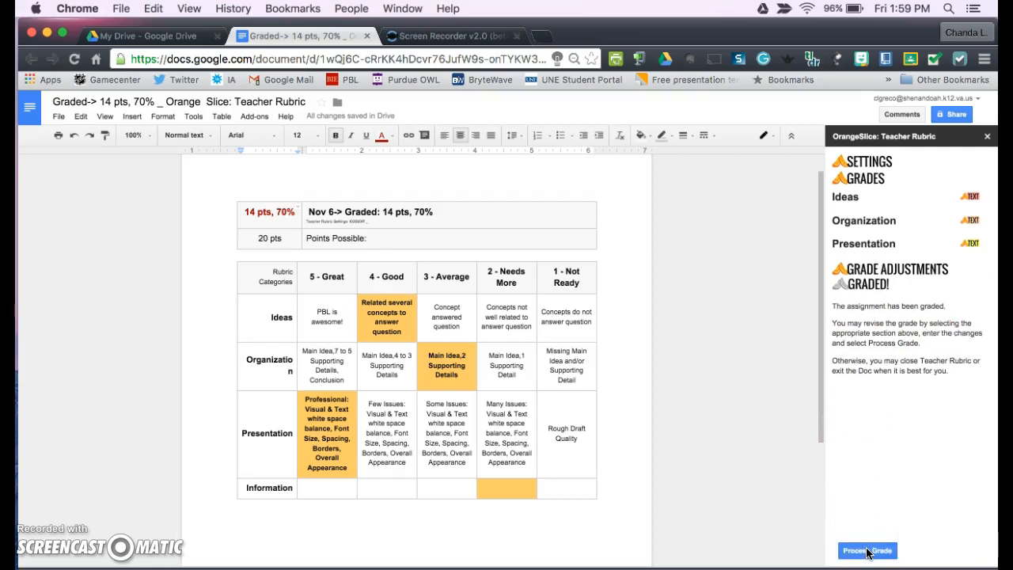